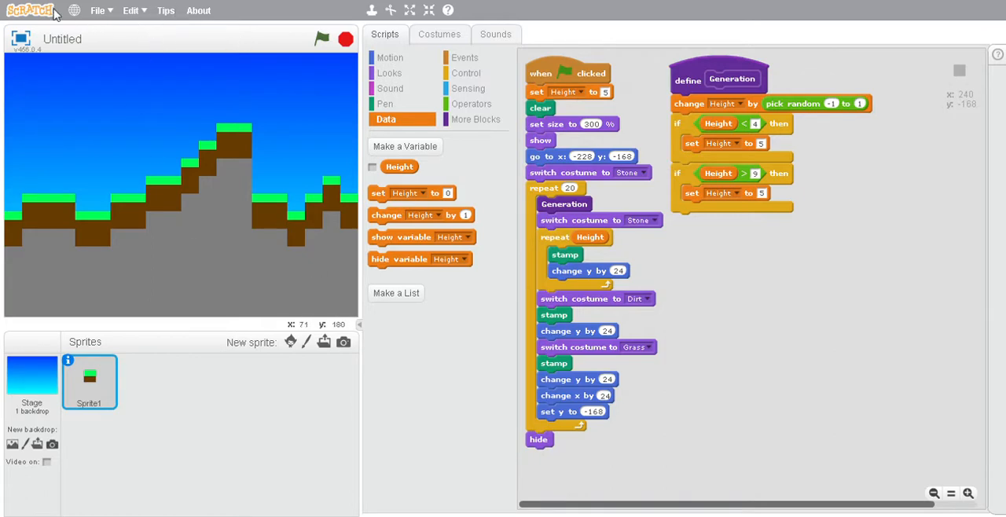
mouse_move(162, 45)
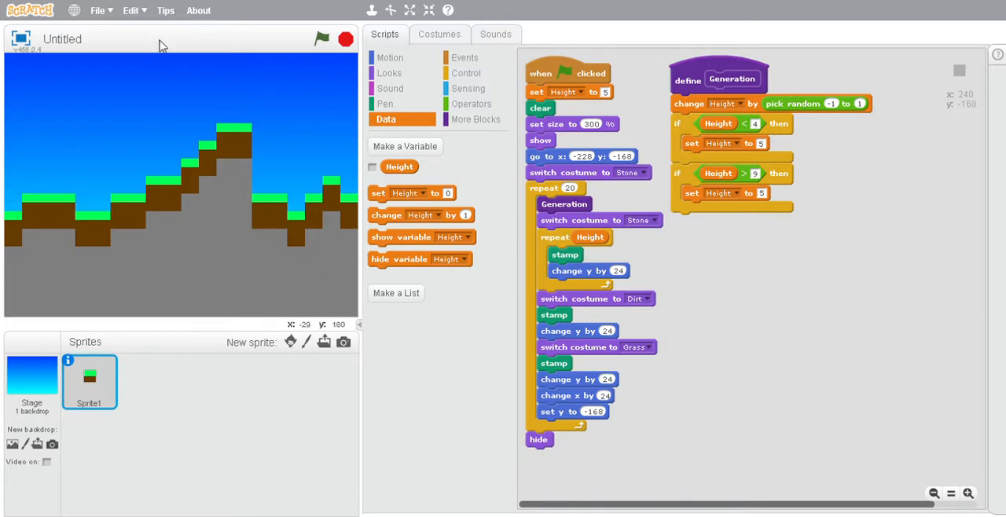
mouse_move(882, 298)
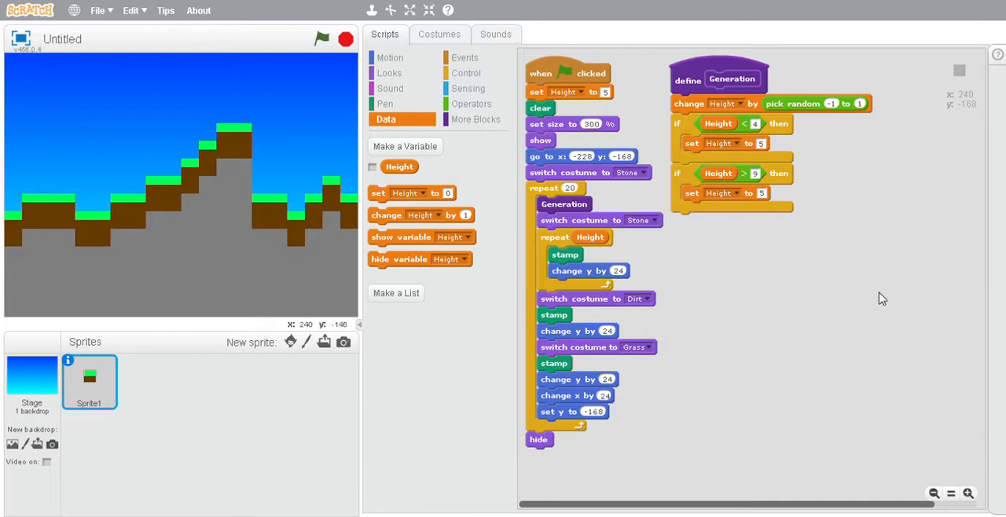
mouse_move(307, 341)
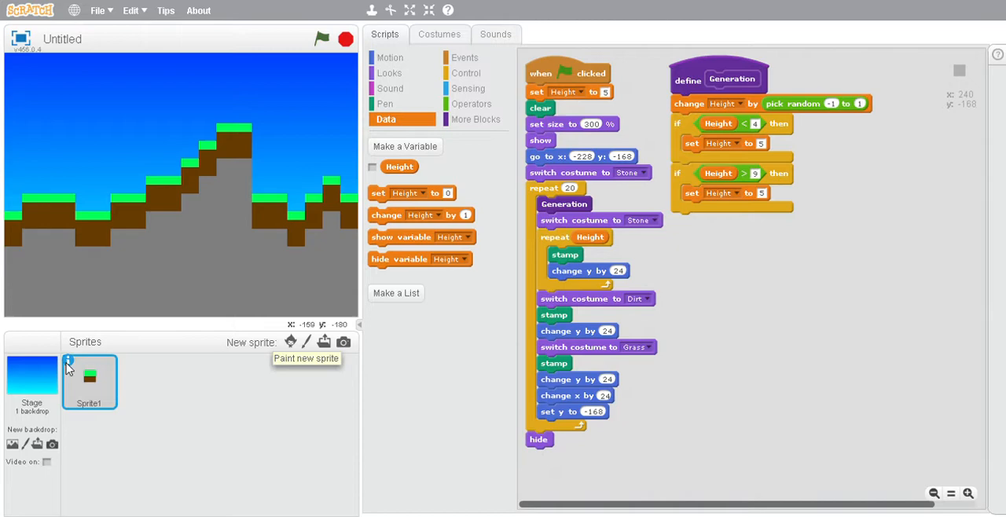
Step: Select Sprite1's name in its info panel so it can be renamed to Blocks
left_click(70, 364)
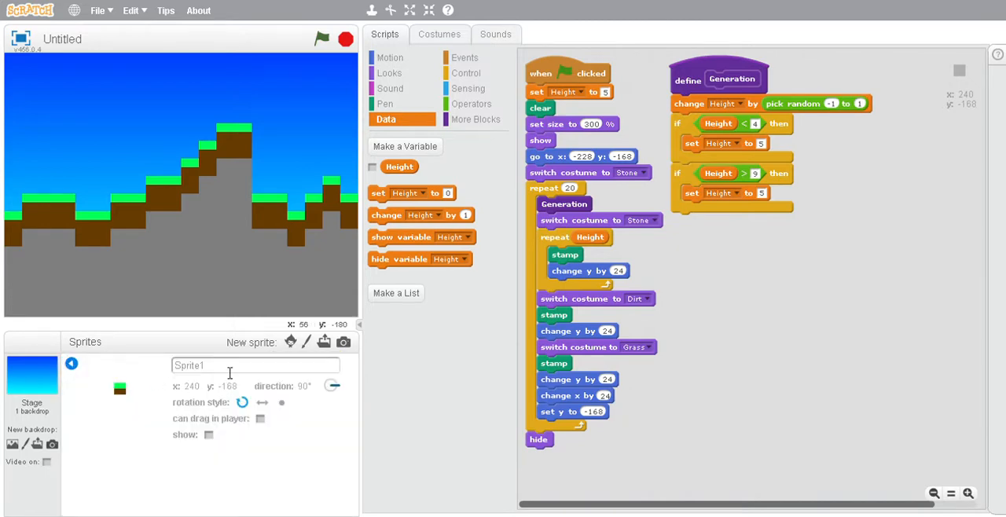
triple_click(251, 364)
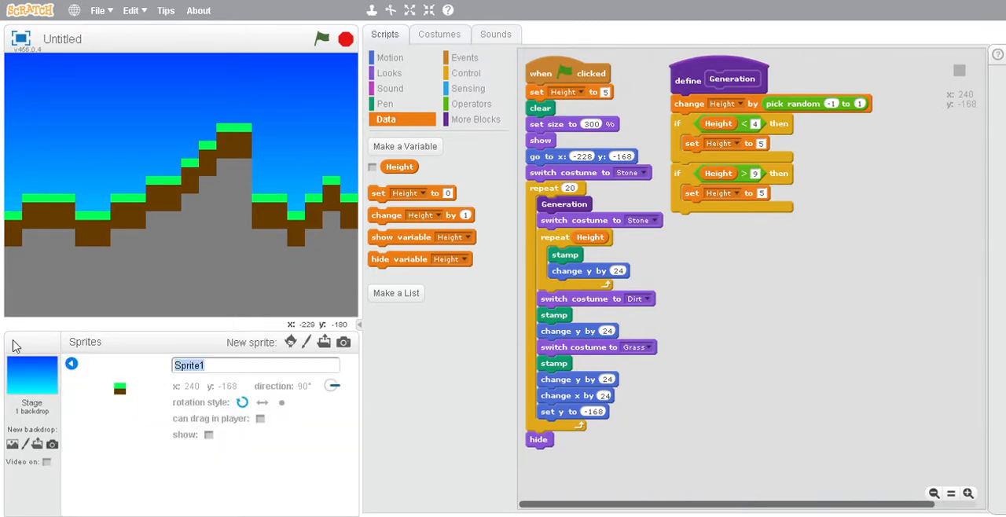
mouse_move(171, 393)
type("Blocks")
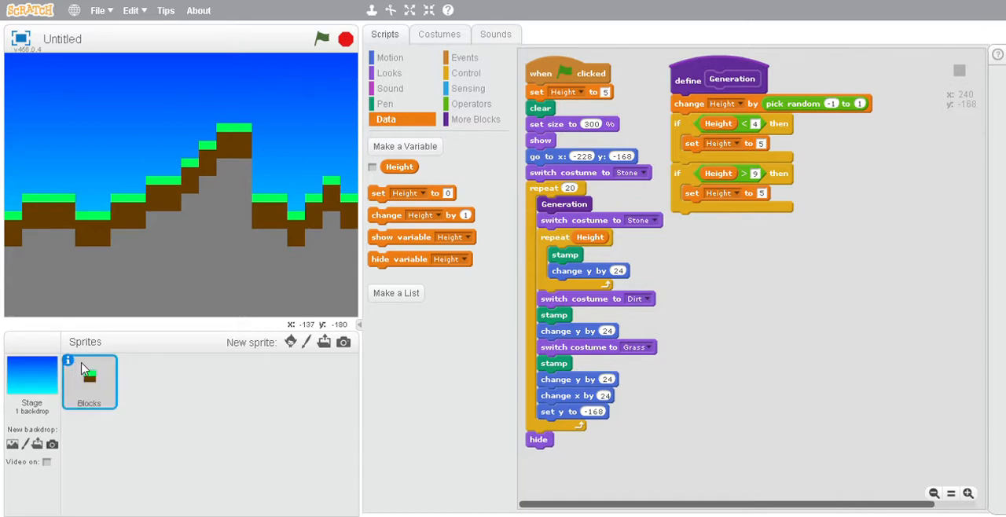
mouse_move(326, 354)
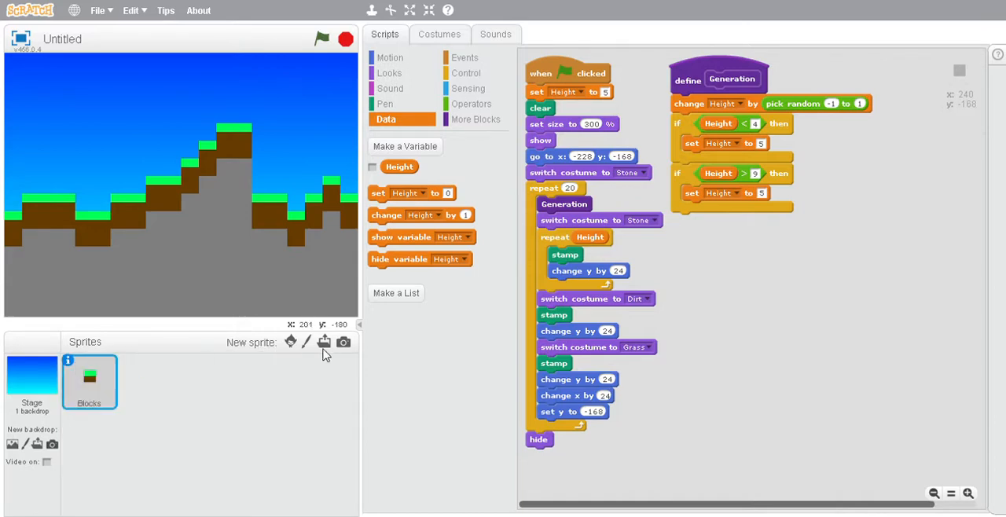
Step: Create a new painted sprite and name it Water
left_click(290, 341)
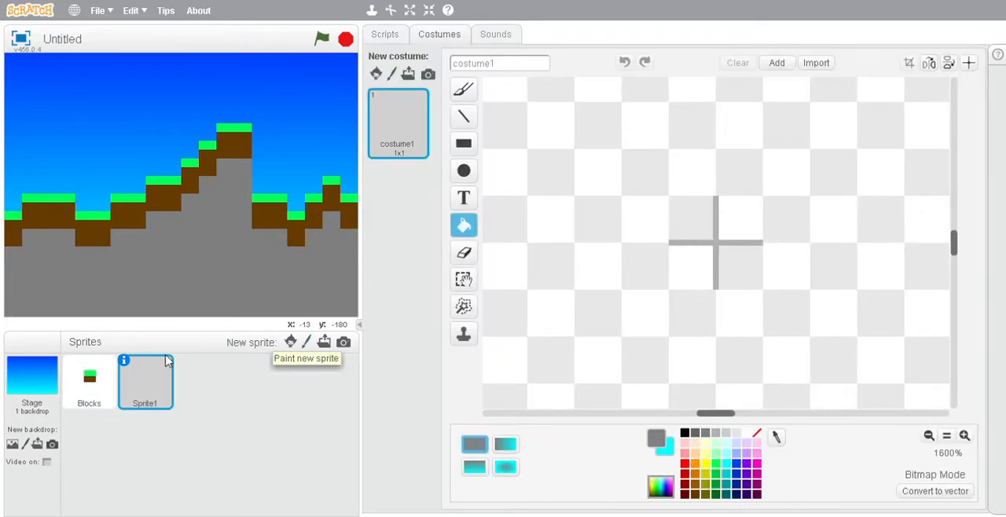
left_click(124, 360)
type("Water")
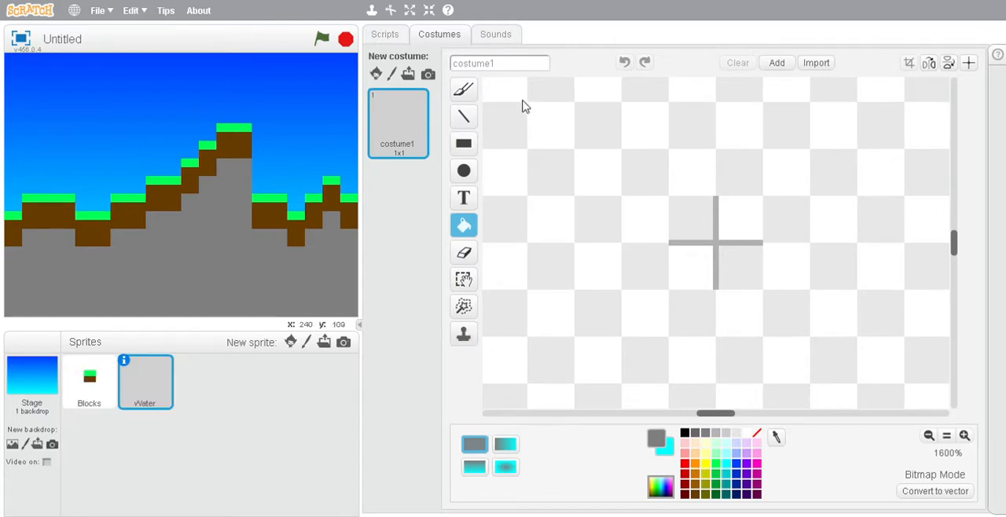
left_click(463, 89)
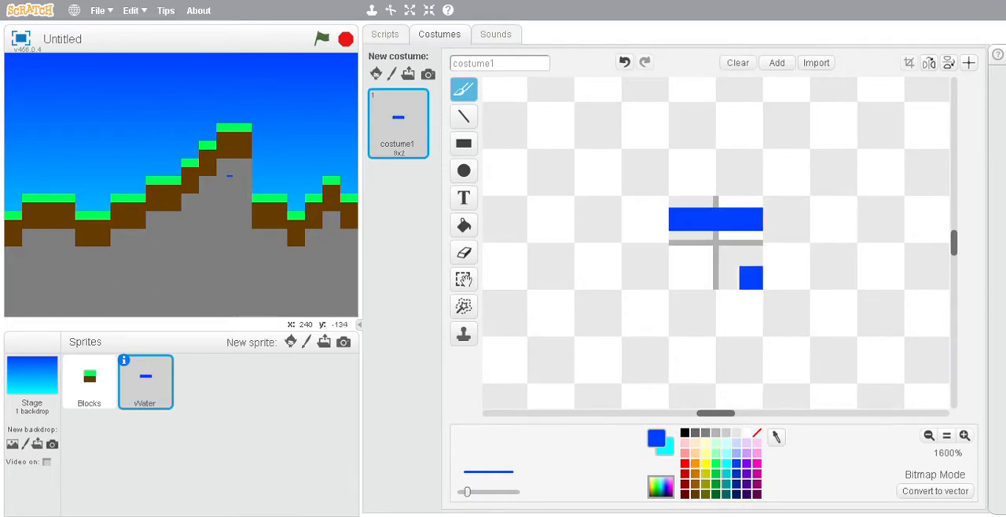
Step: Paint blue columns on the Water costume with the brush, cleaning up a stray pixel
left_click(680, 291)
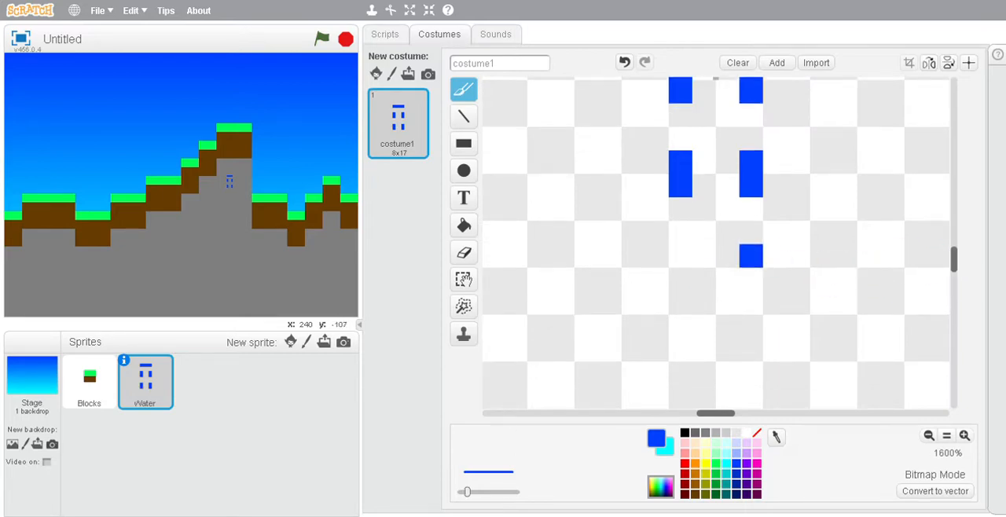
left_click(680, 255)
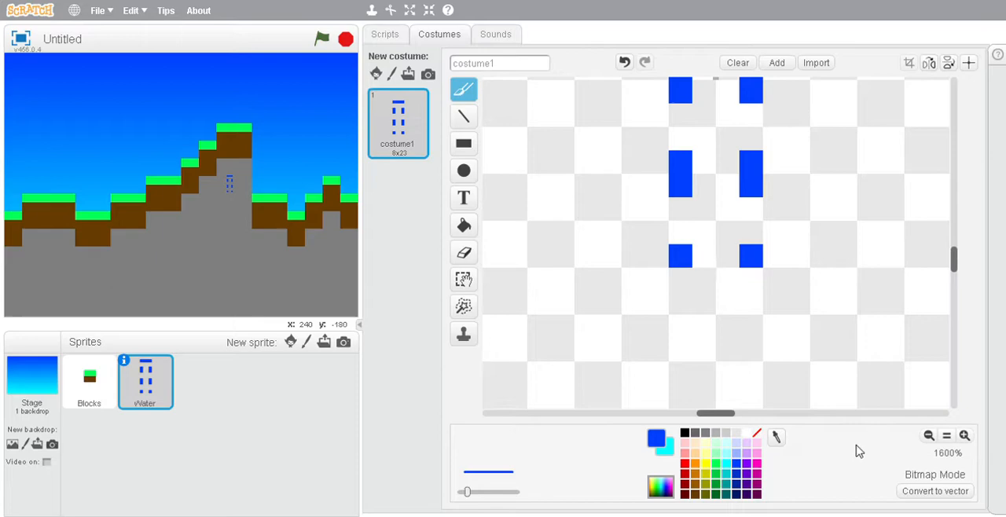
left_click(928, 437)
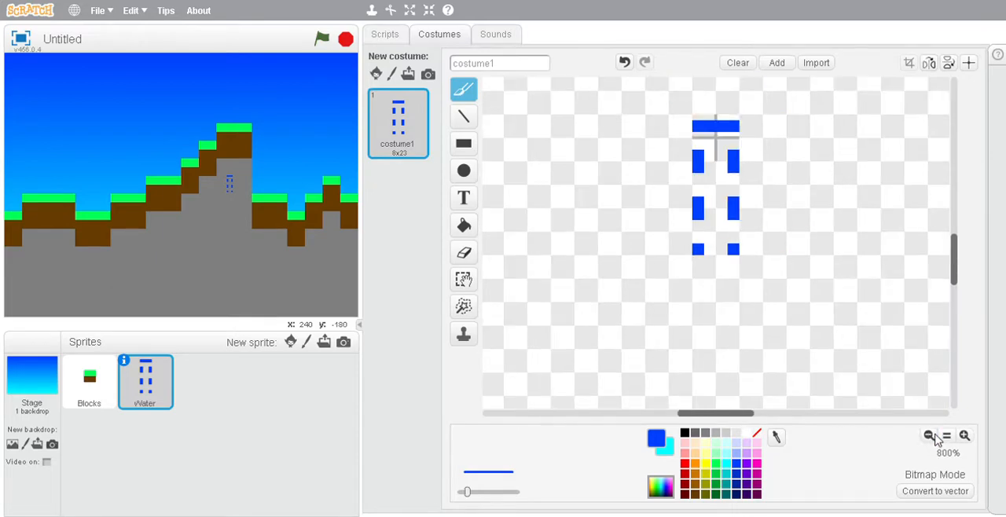
left_click(713, 203)
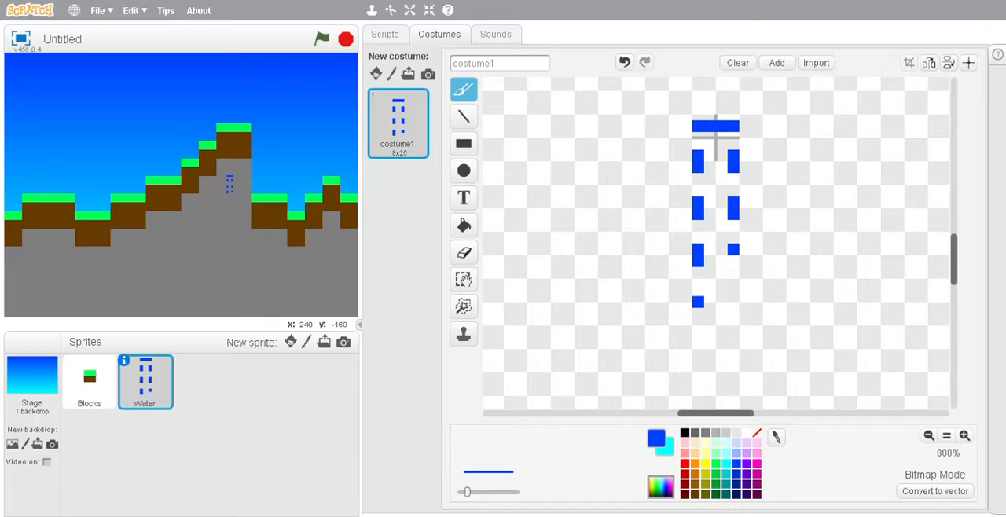
left_click(698, 301)
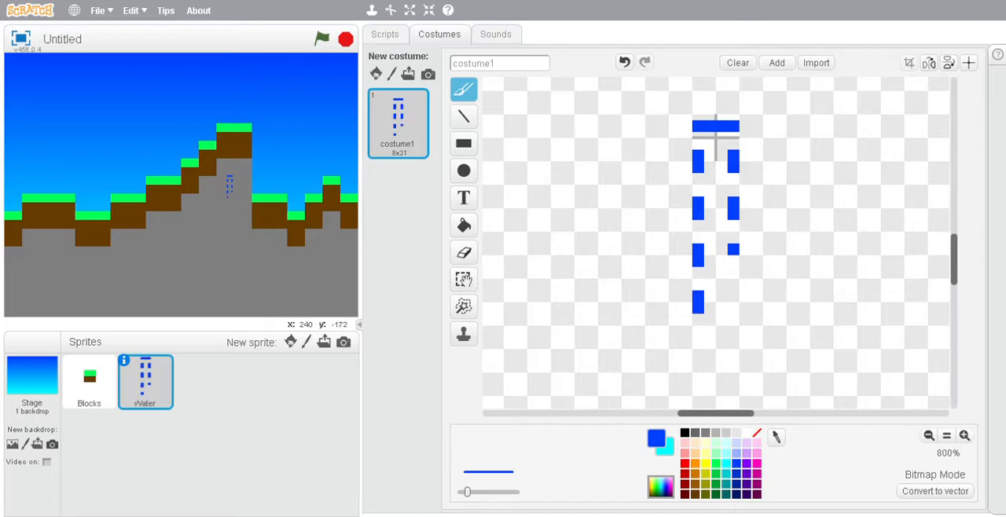
left_click(733, 285)
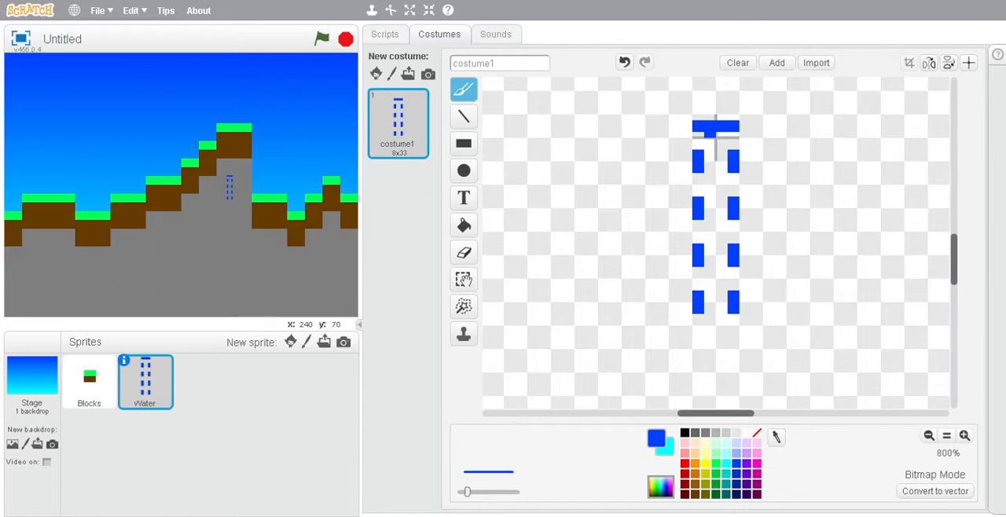
left_click(713, 226)
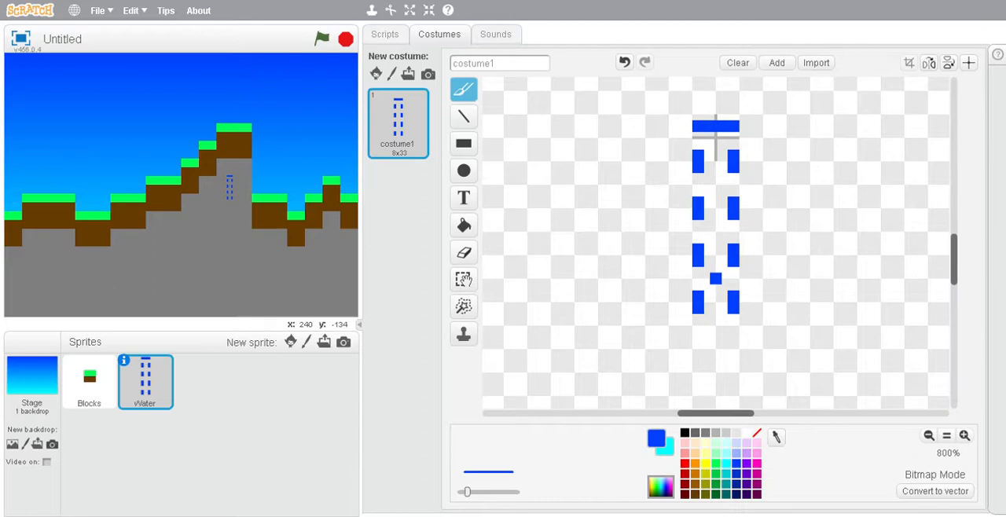
left_click(698, 343)
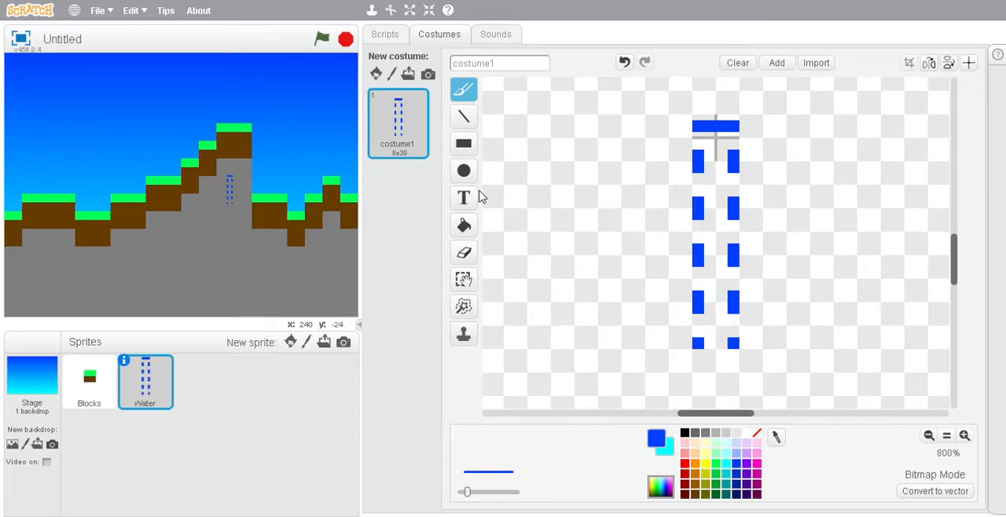
Step: Draw a tall solid blue rectangle down the costume canvas
left_click(463, 143)
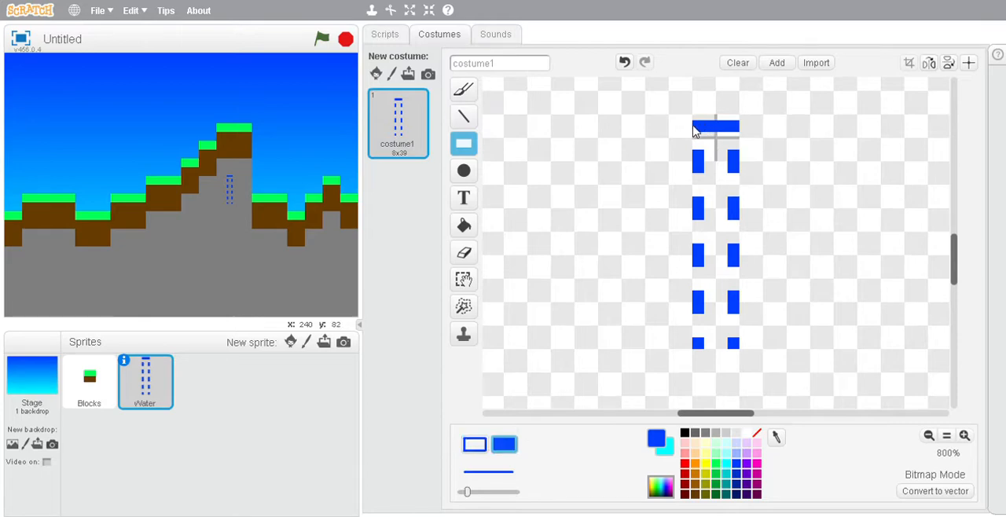
left_click_drag(715, 129, 715, 350)
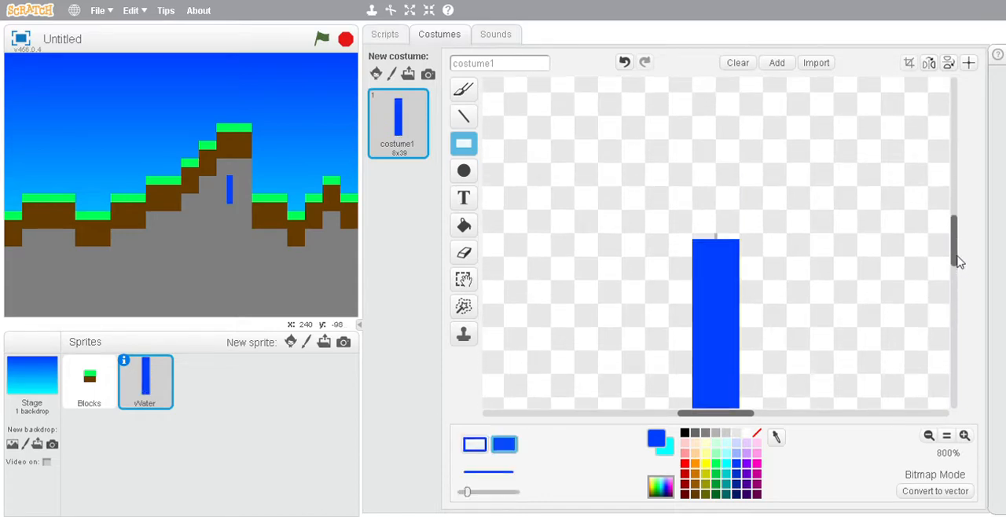
left_click(464, 89)
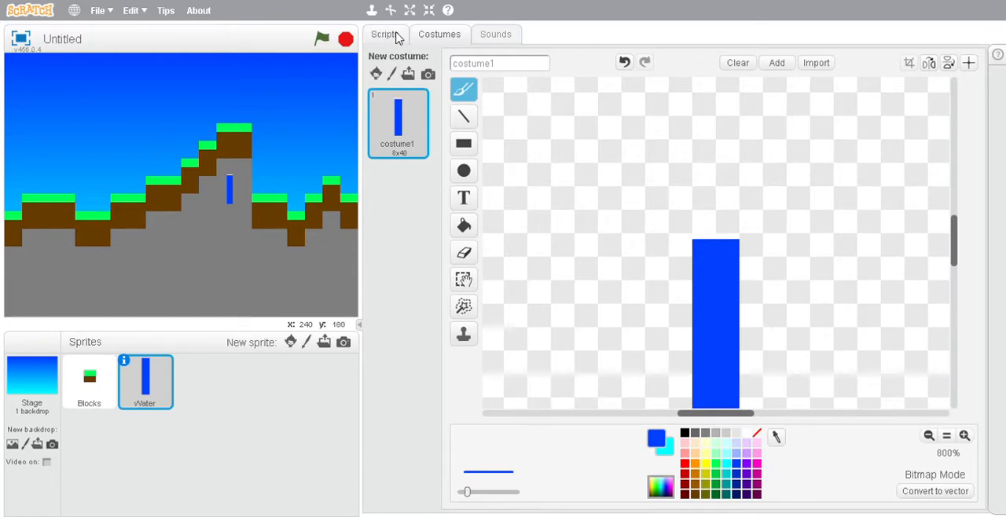
Step: Start Water's green-flag script with go back 1 layer and test it
left_click(384, 34)
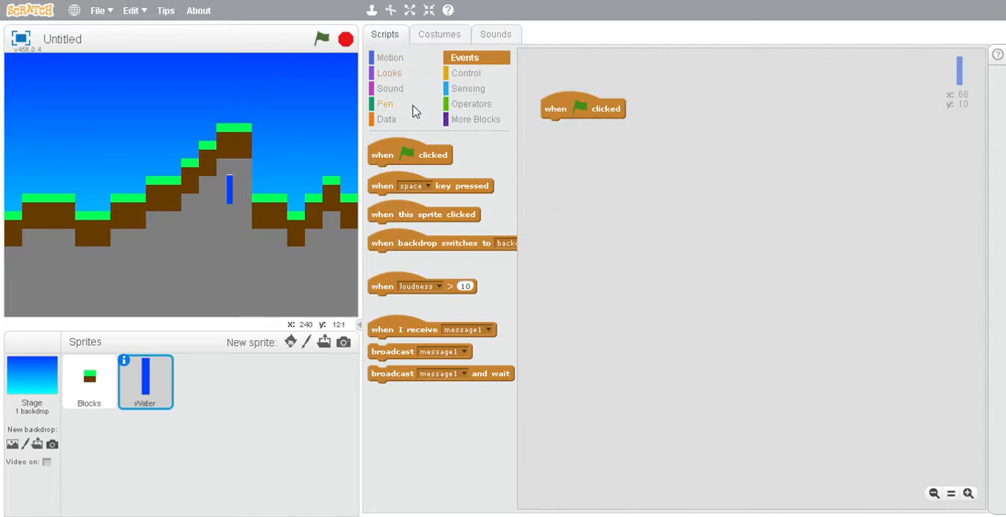
left_click(389, 72)
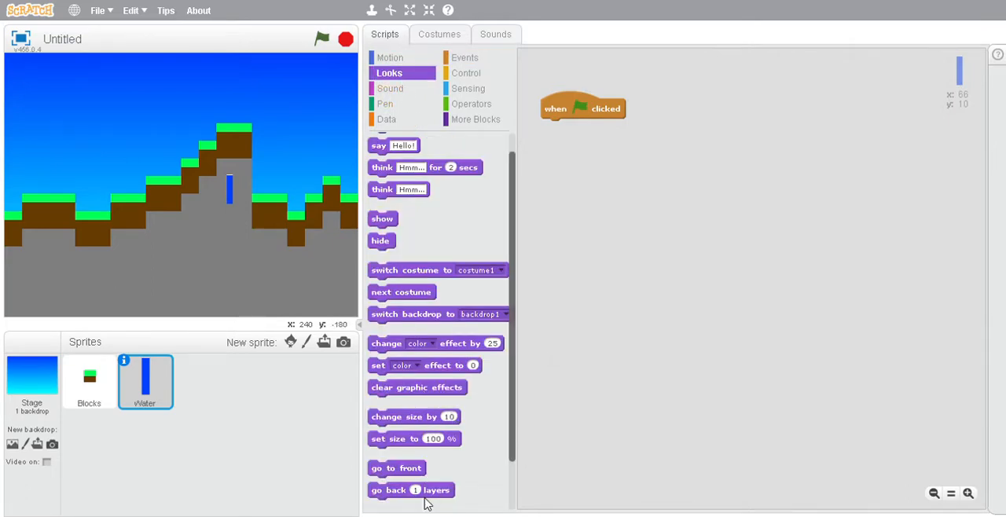
left_click_drag(411, 490, 584, 127)
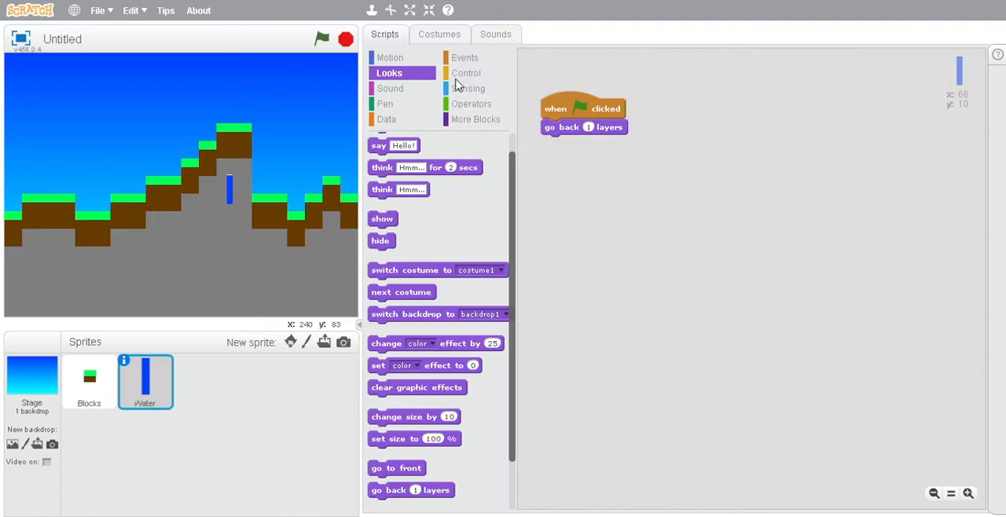
left_click(321, 38)
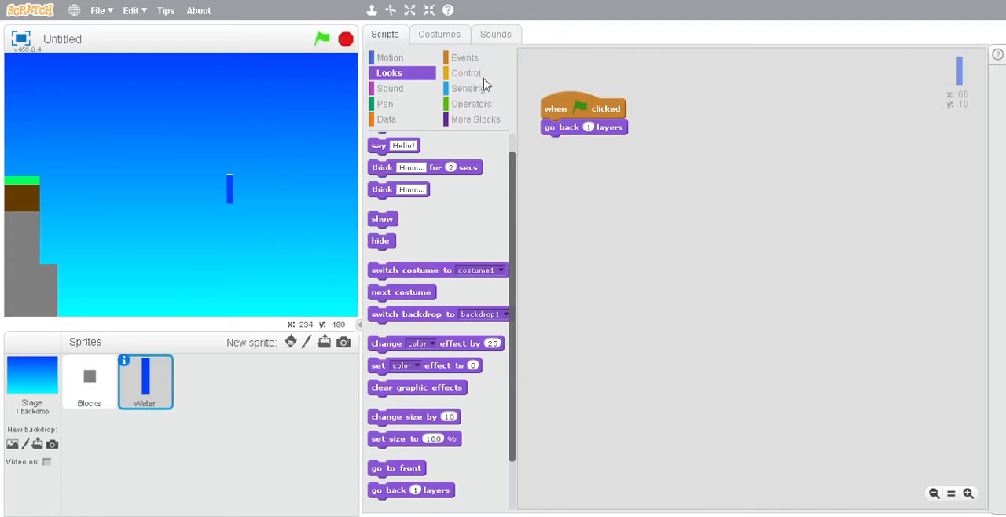
mouse_move(444, 218)
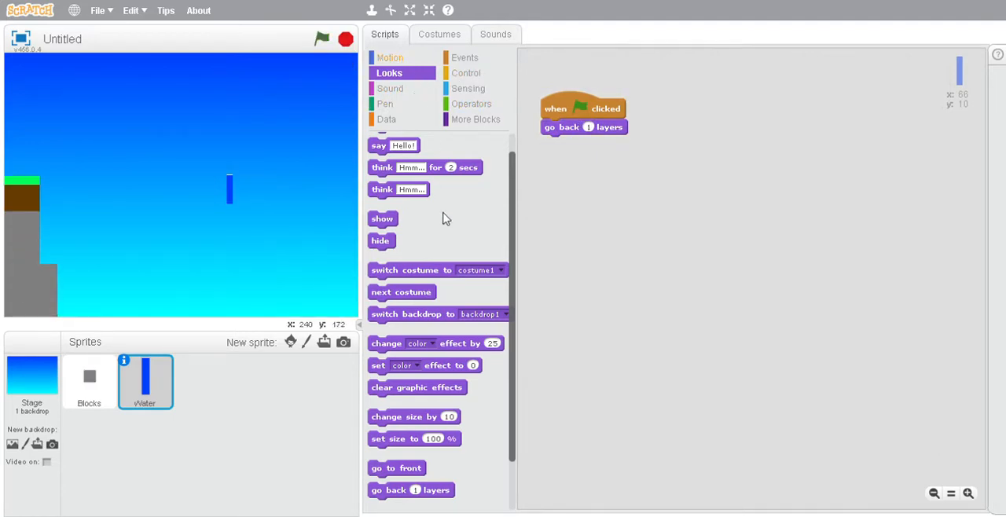
Step: Add go to x -228 y 10 and set size to 300% at start, then run the test
left_click(389, 57)
type("-228")
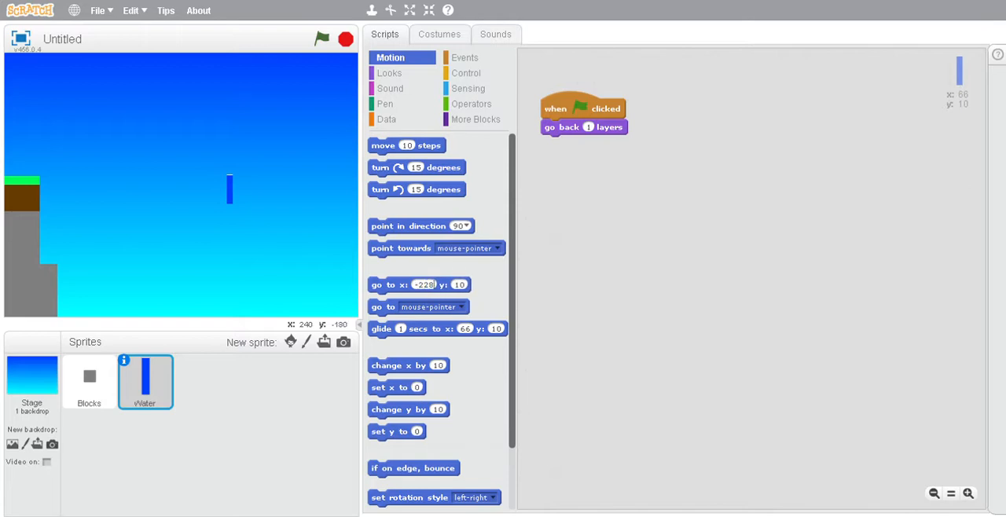
left_click_drag(418, 285, 601, 152)
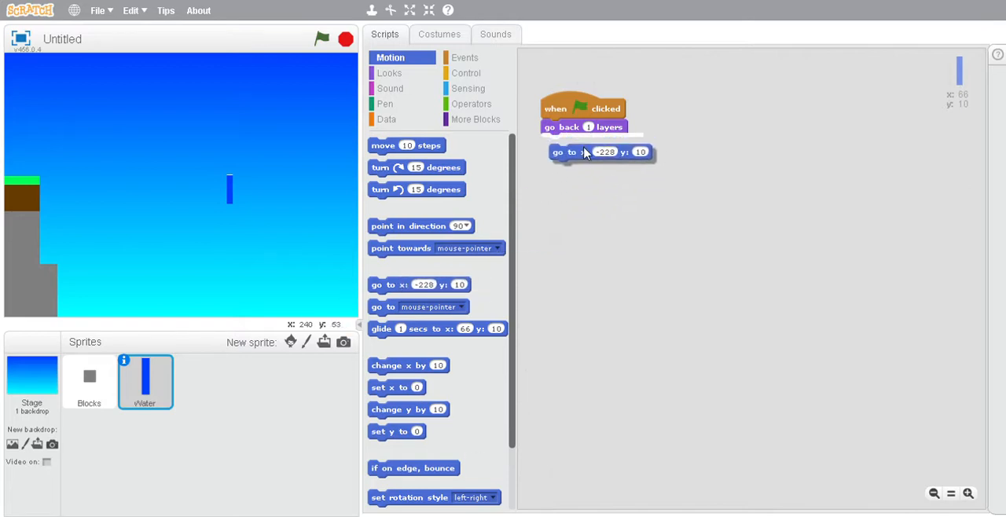
left_click_drag(602, 152, 592, 143)
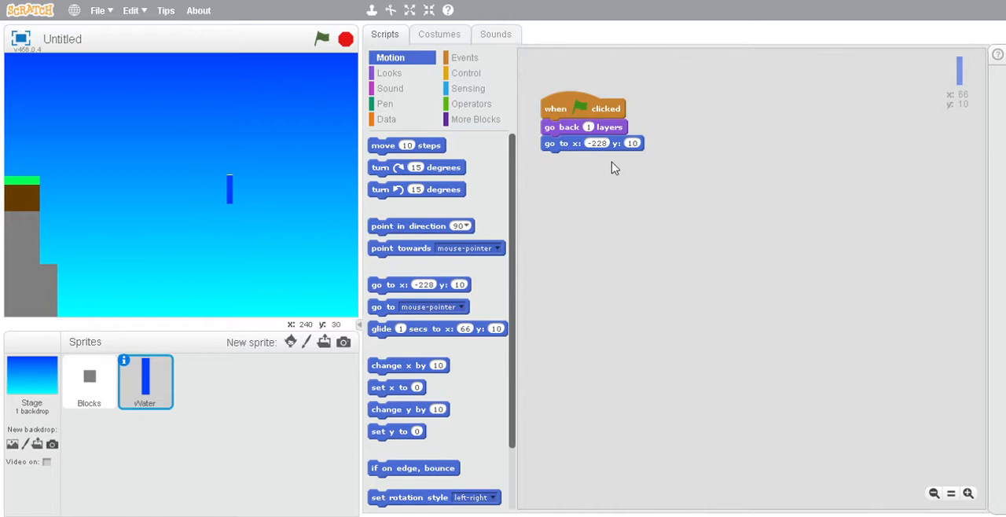
left_click(389, 73)
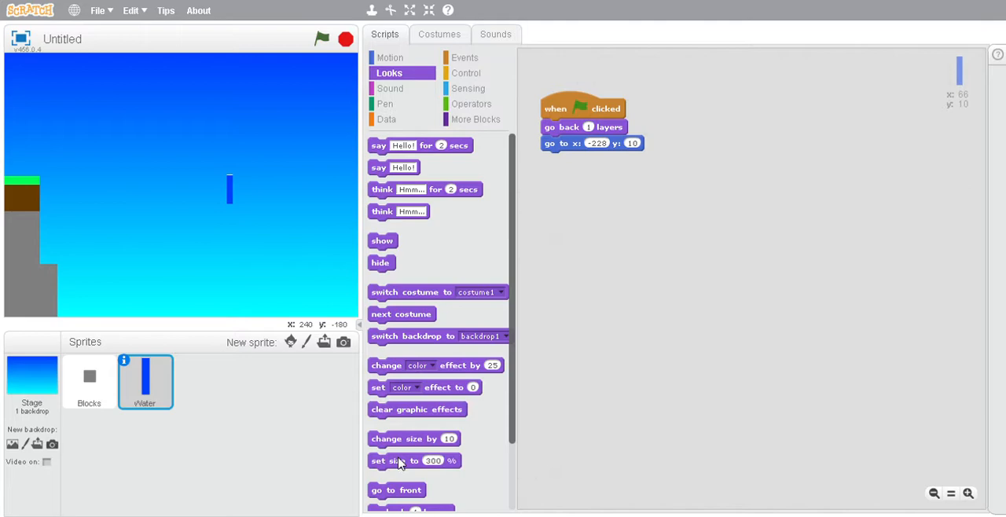
left_click_drag(414, 461, 583, 143)
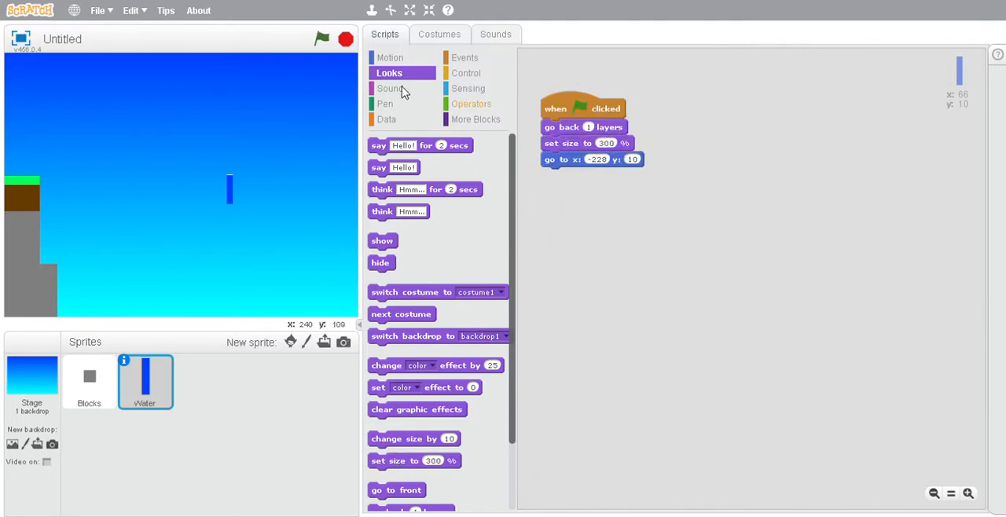
left_click(322, 38)
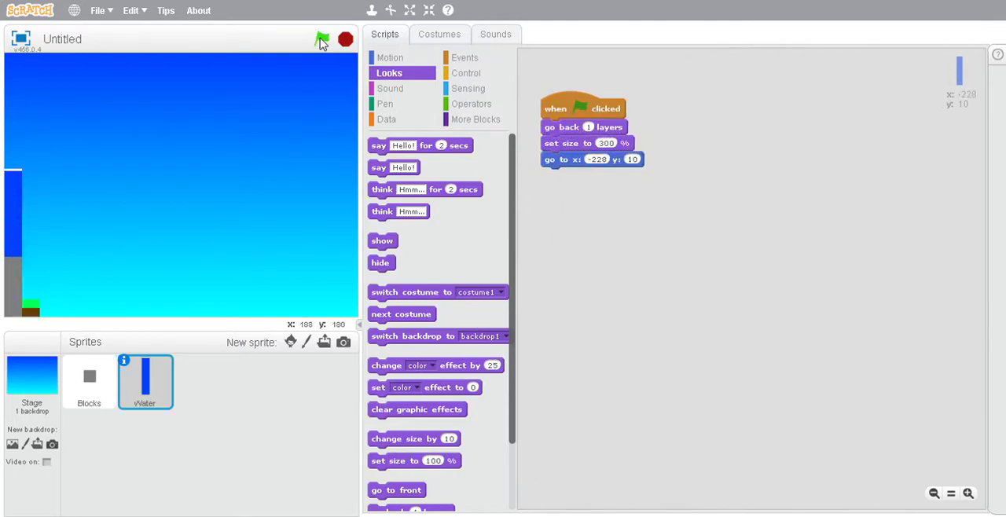
Step: Run the project to check the Water sprite's height of y -72
left_click(321, 38)
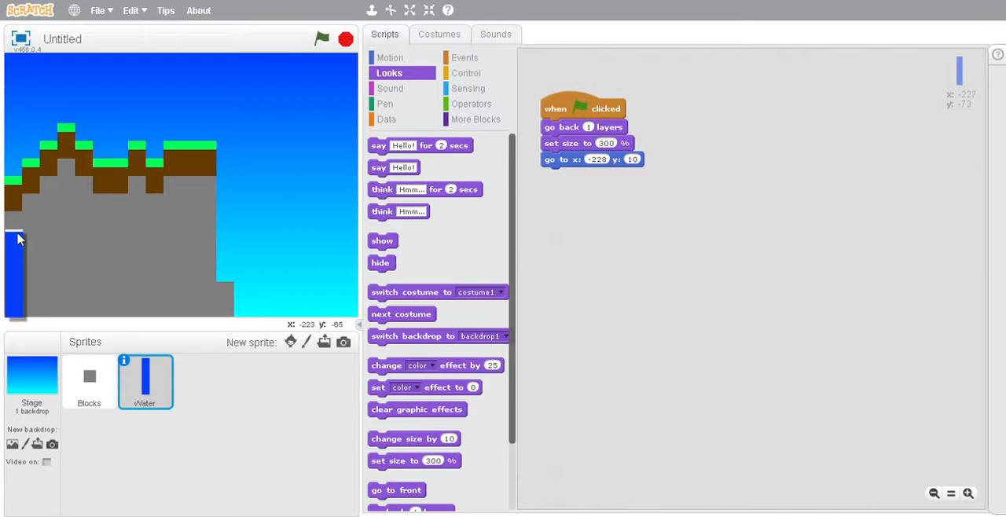
mouse_move(18, 239)
type("-73")
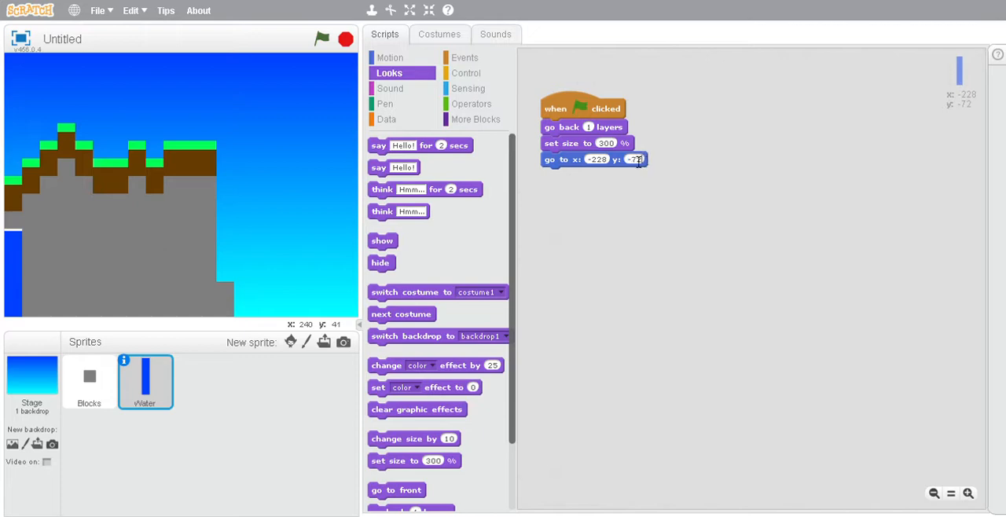
Step: Make Water clear earlier drawings and wrap its stamping in a repeat 20 loop
left_click(385, 103)
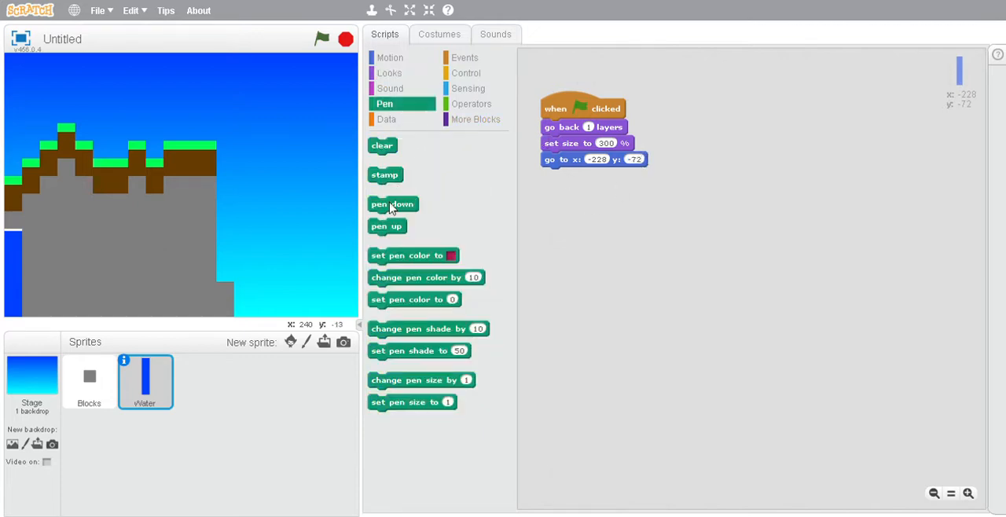
left_click_drag(382, 145, 555, 159)
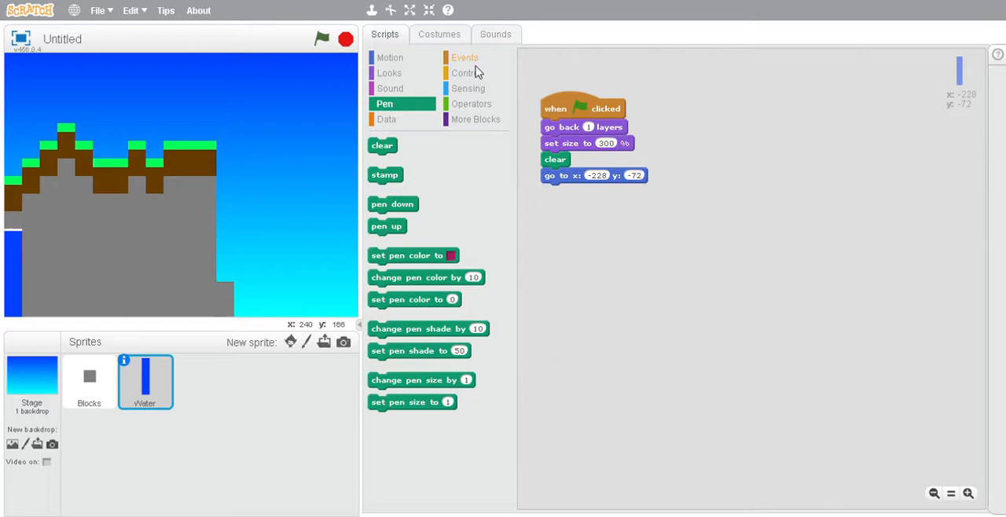
left_click(466, 72)
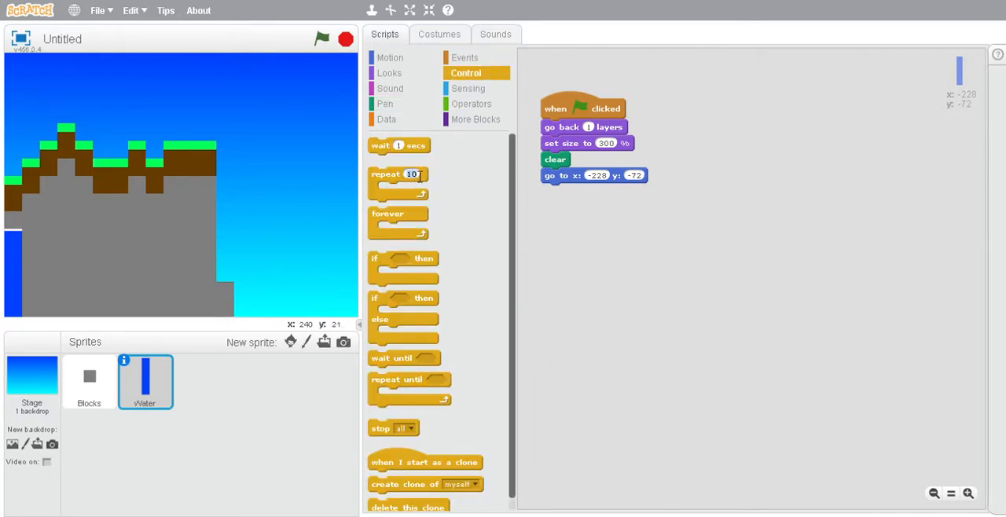
left_click_drag(398, 180, 590, 201)
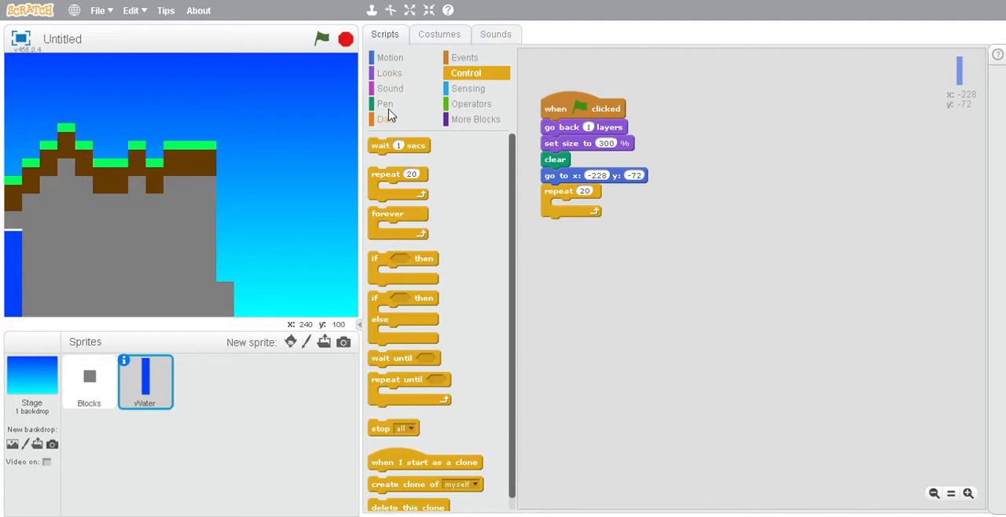
Step: Stamp and change x by 24 inside the loop, then run to see the water row
left_click(385, 104)
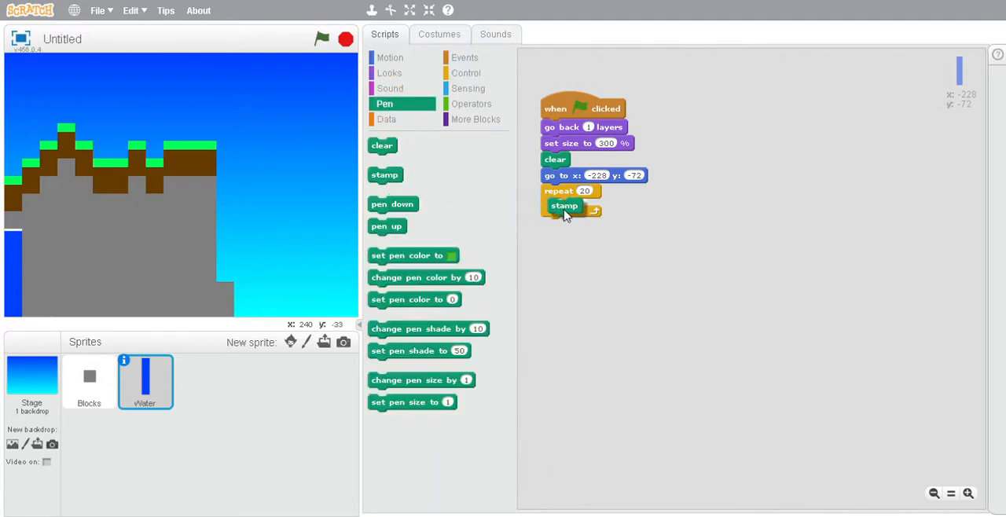
left_click(390, 56)
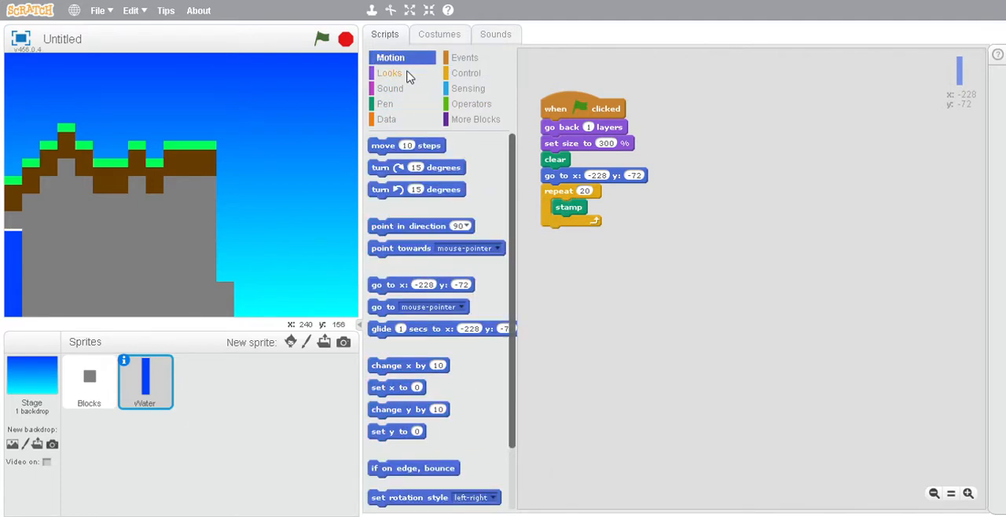
mouse_move(480, 88)
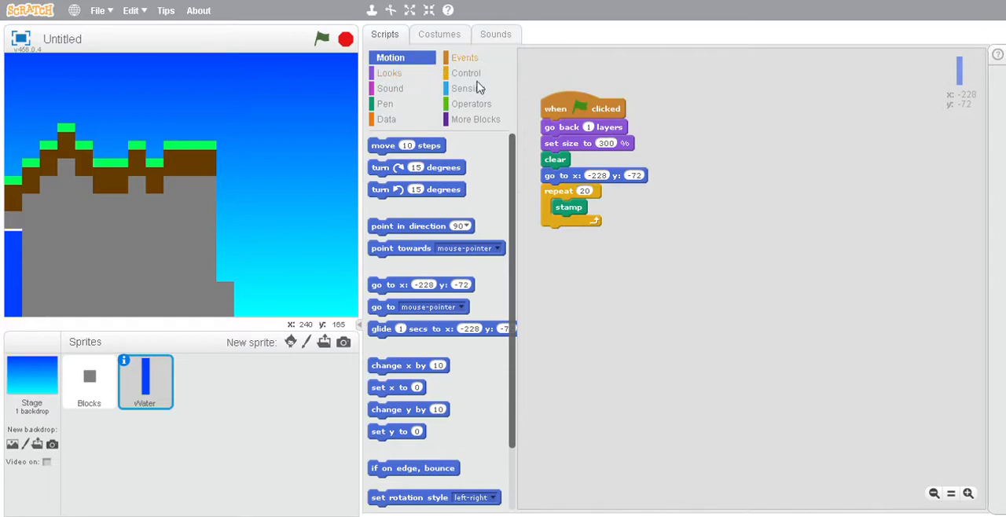
mouse_move(440, 365)
type("24")
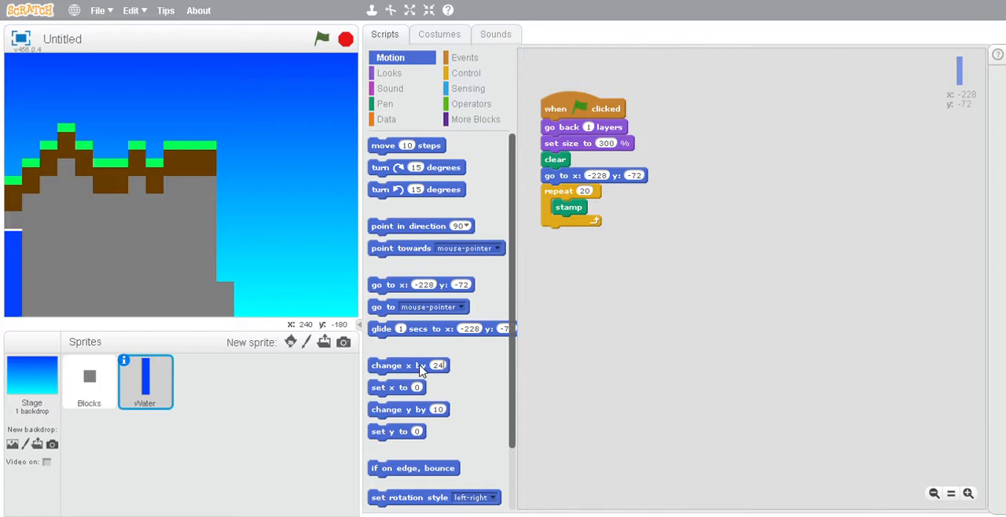
left_click_drag(408, 365, 589, 222)
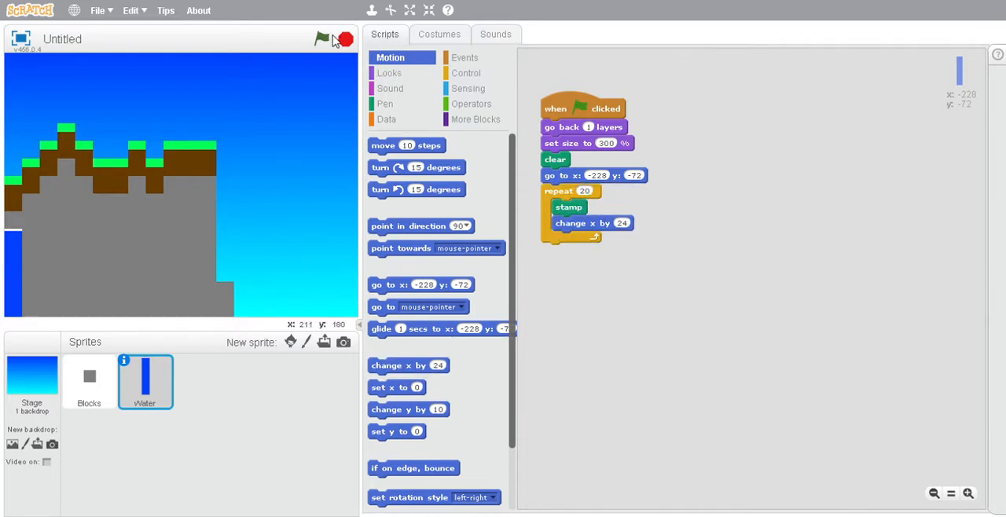
left_click(322, 39)
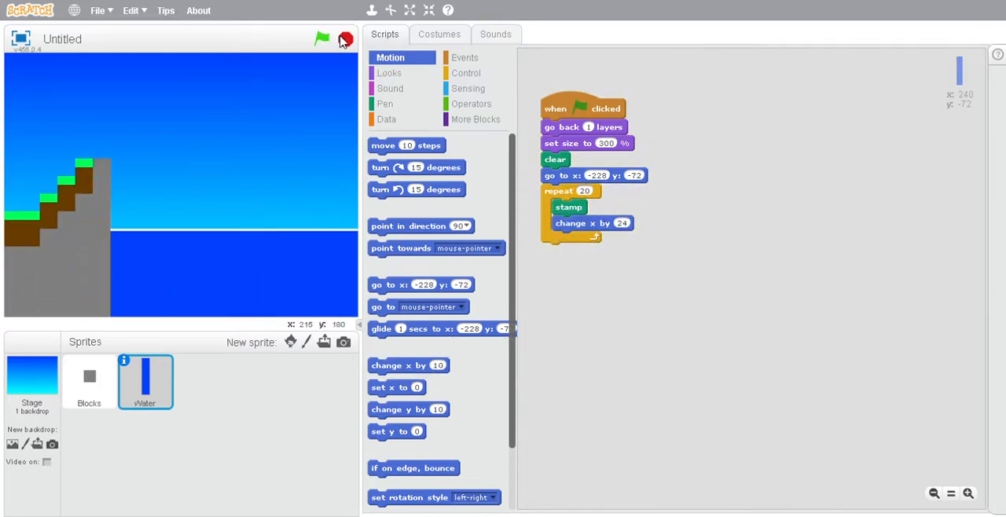
left_click(321, 38)
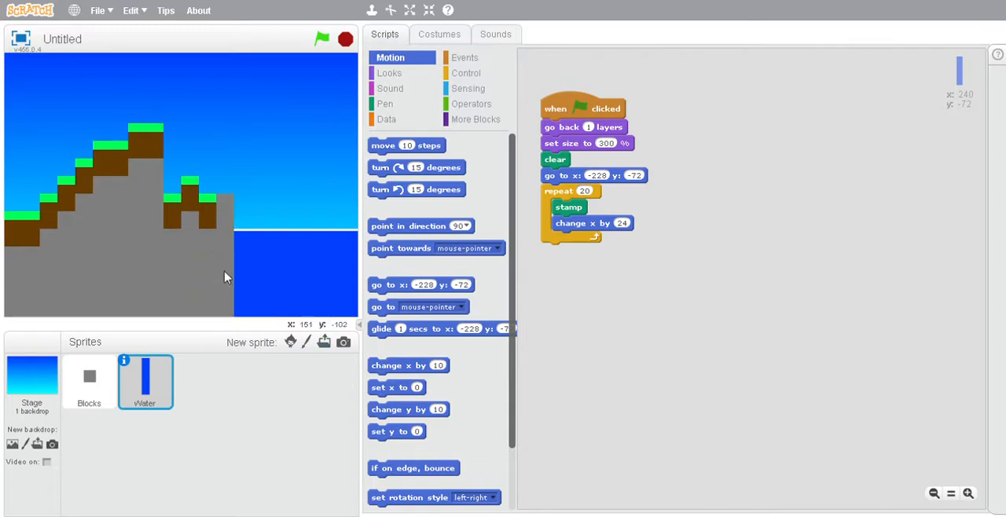
Step: Add show at the start of Water's script after checking Blocks, and rerun
left_click(89, 381)
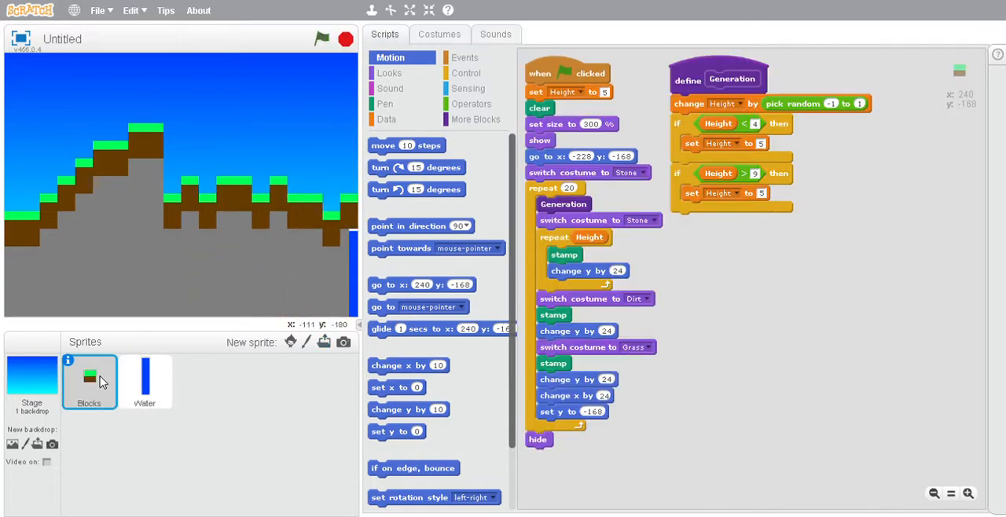
mouse_move(763, 151)
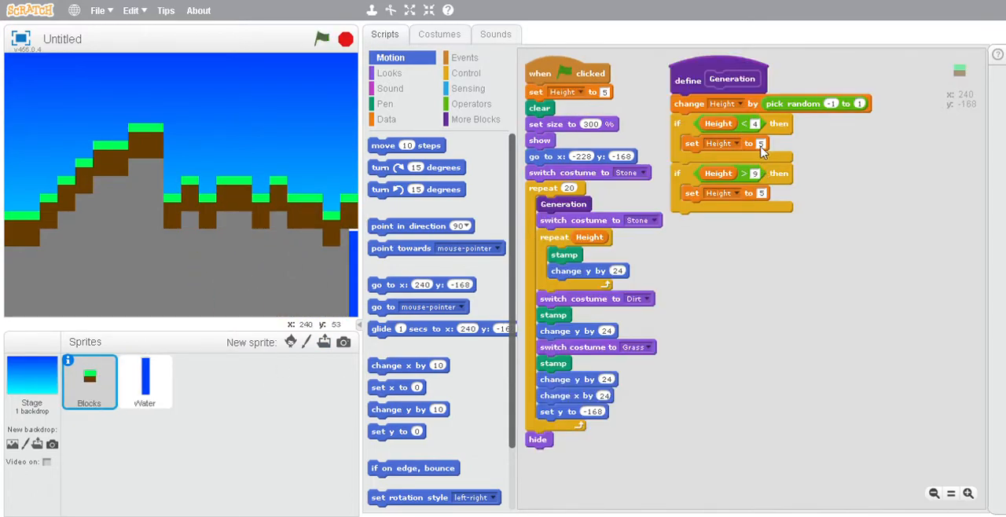
mouse_move(755, 152)
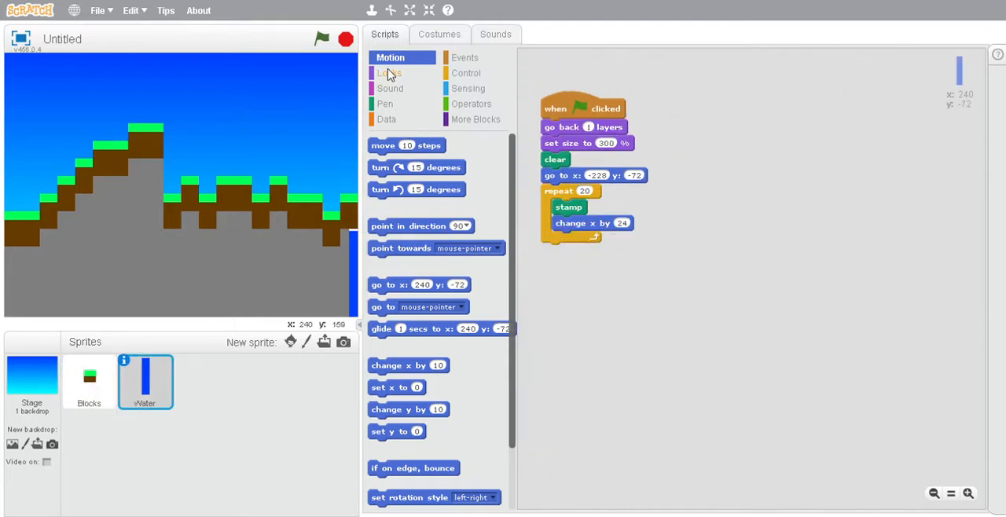
left_click(389, 73)
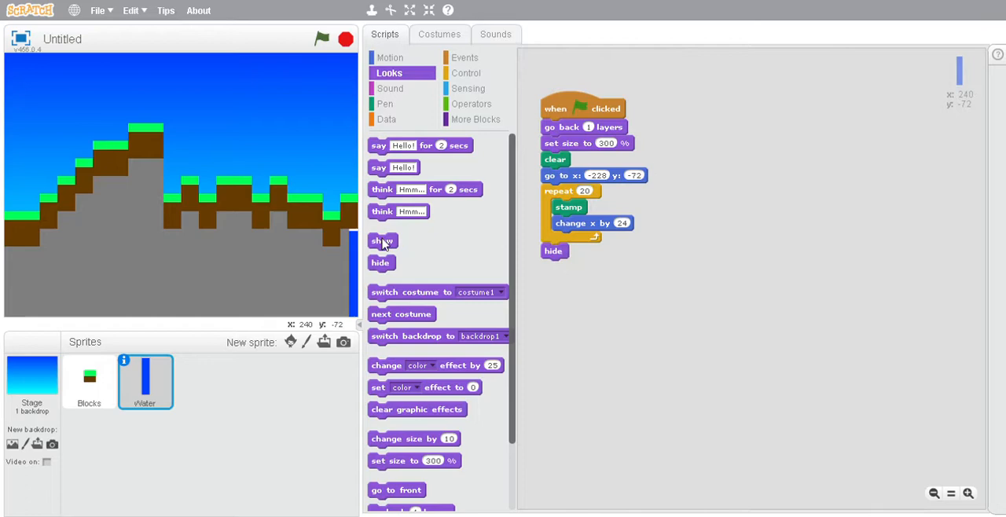
left_click_drag(383, 241, 556, 143)
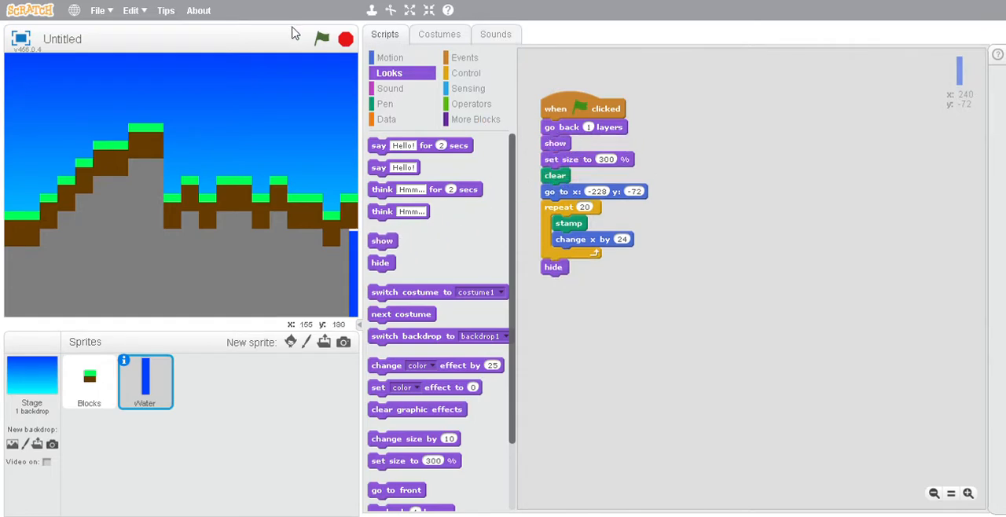
left_click(345, 39)
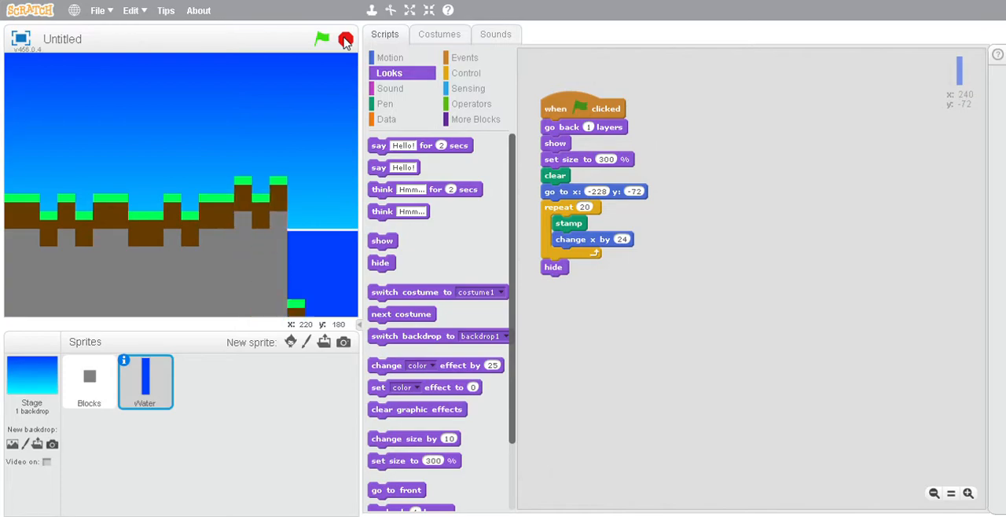
Step: Extend the Water costume's blue bar downward from 40 to 48 pixels tall
left_click(439, 34)
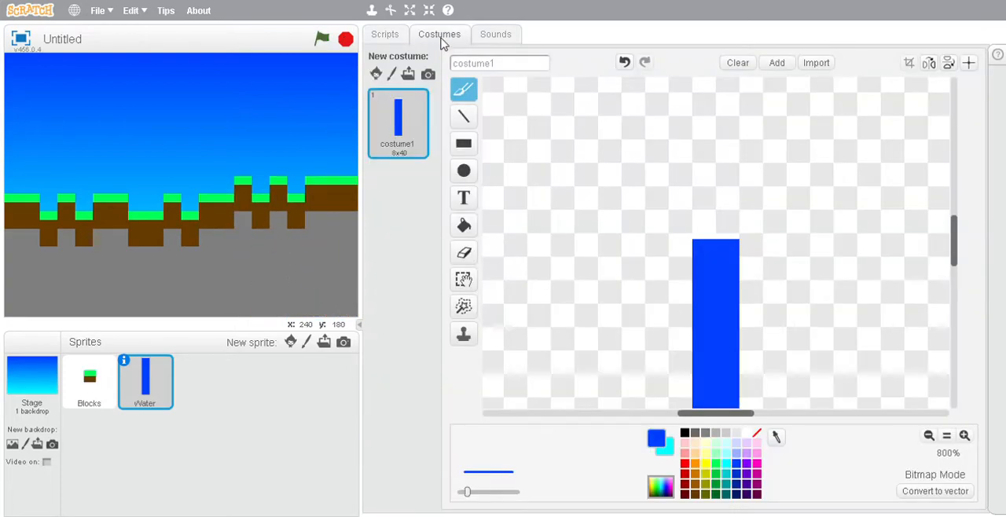
mouse_move(464, 279)
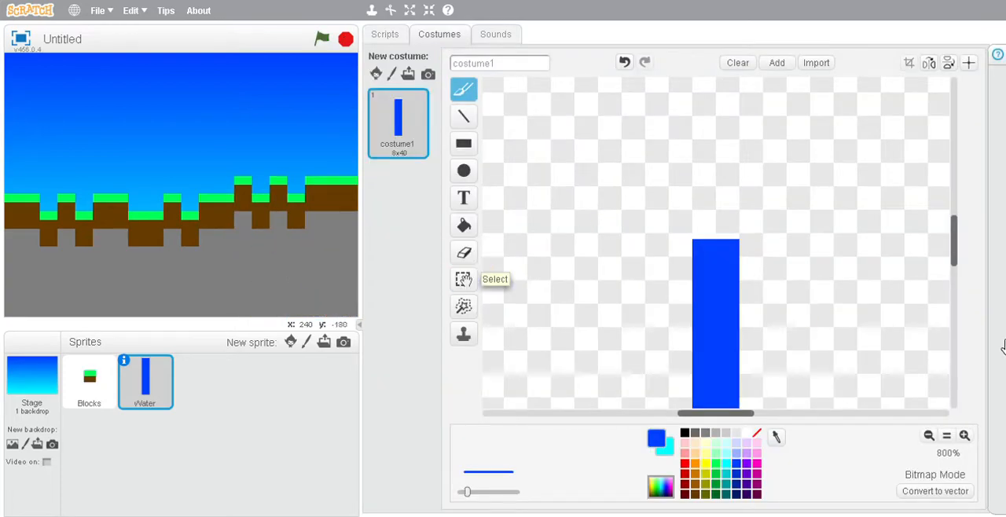
scroll("up", 3)
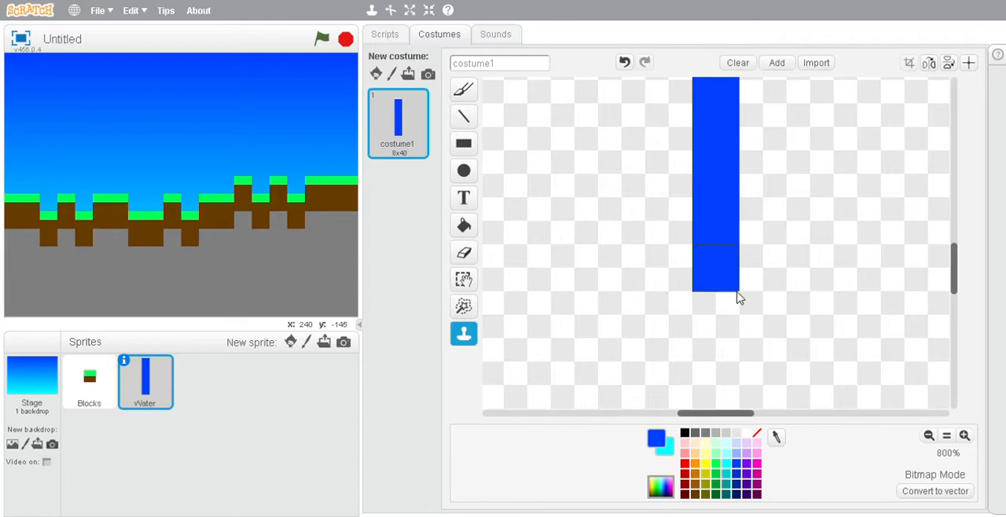
left_click(464, 279)
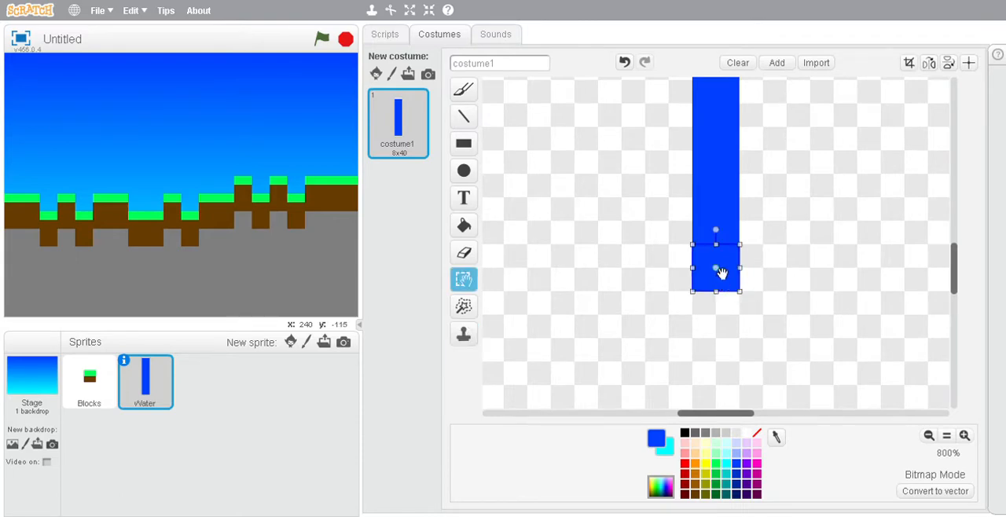
left_click_drag(715, 267, 716, 315)
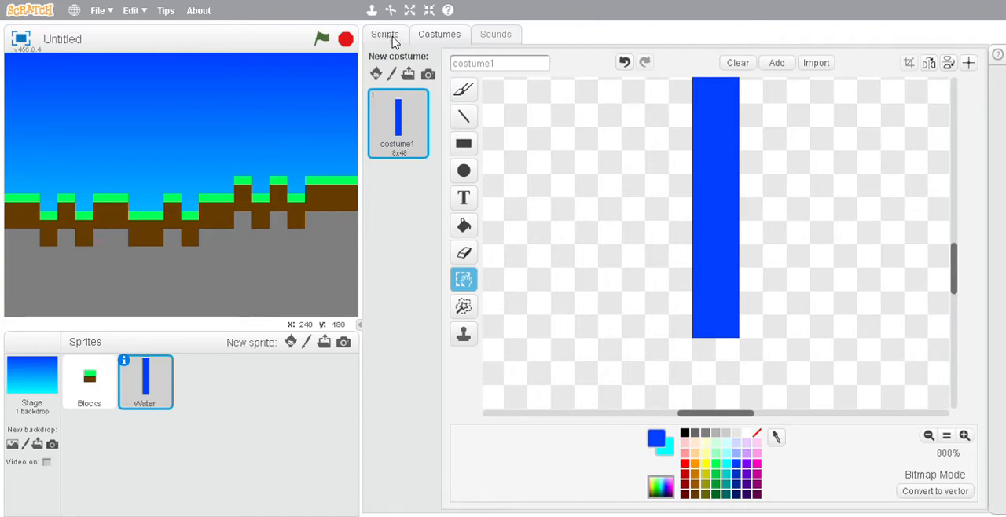
Step: Run Water's script at its new height, stop it, and bring up the Blocks script
left_click(384, 34)
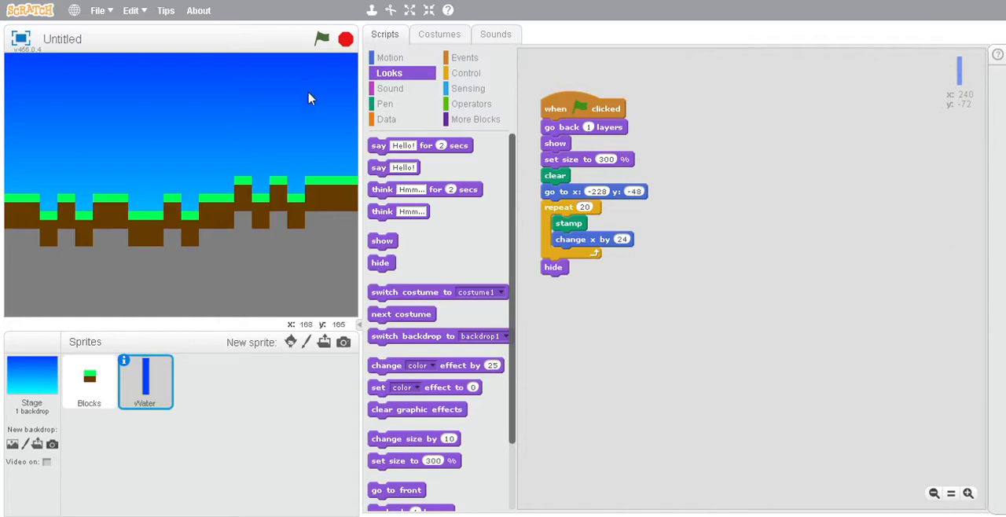
left_click(322, 38)
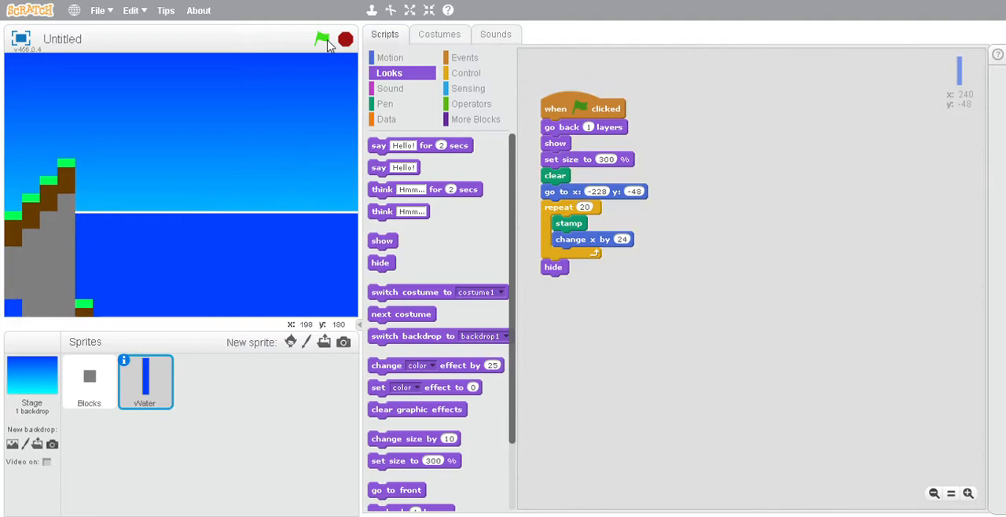
left_click(323, 39)
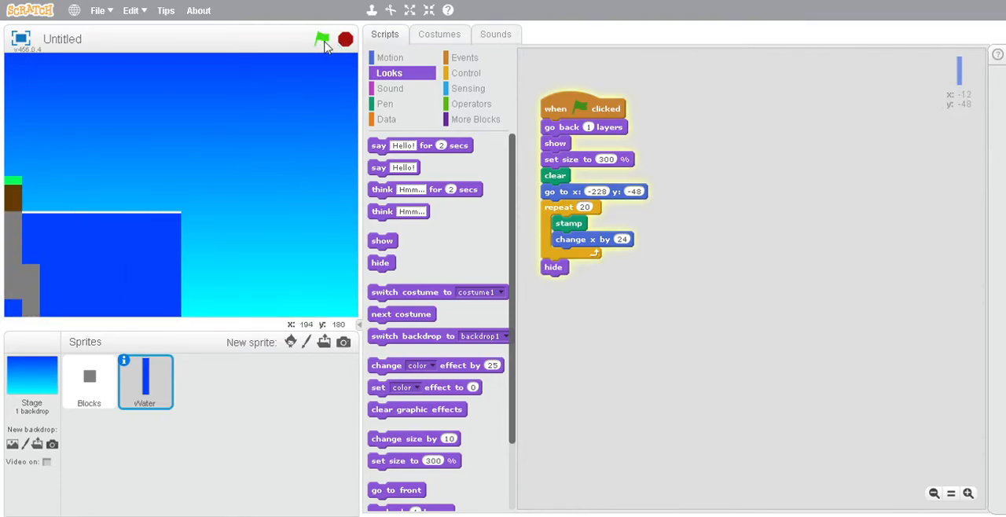
left_click(322, 38)
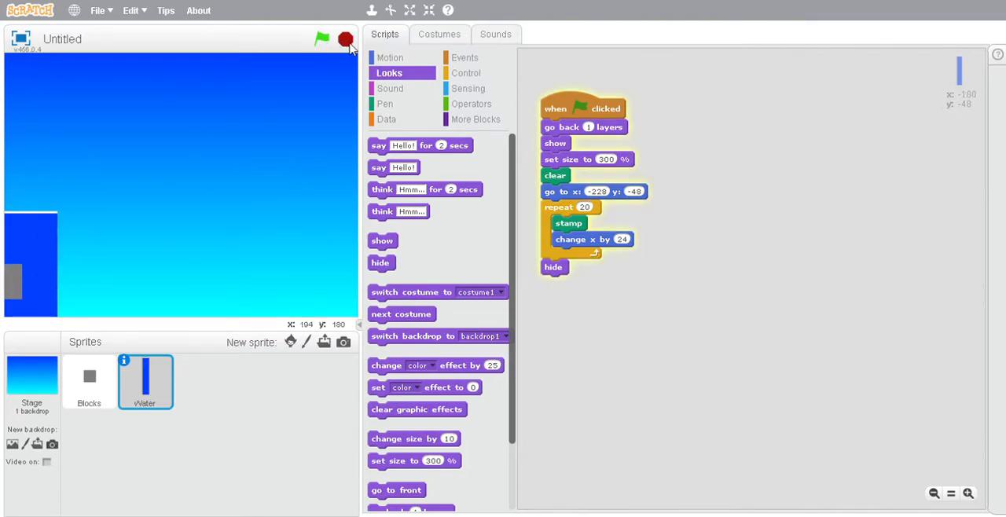
left_click(89, 377)
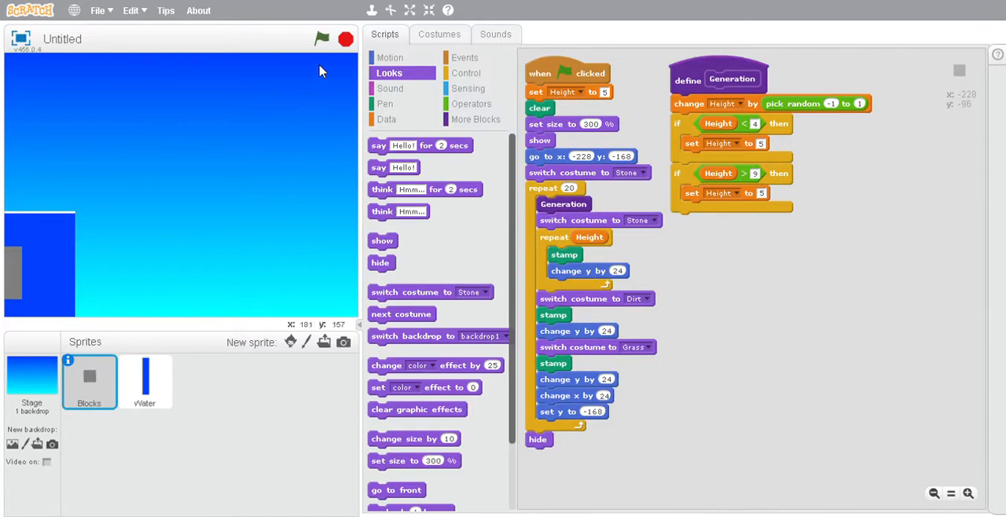
Step: End the Blocks script at x -228 y -168 with the Stone costume instead of hiding, and test
left_click(322, 37)
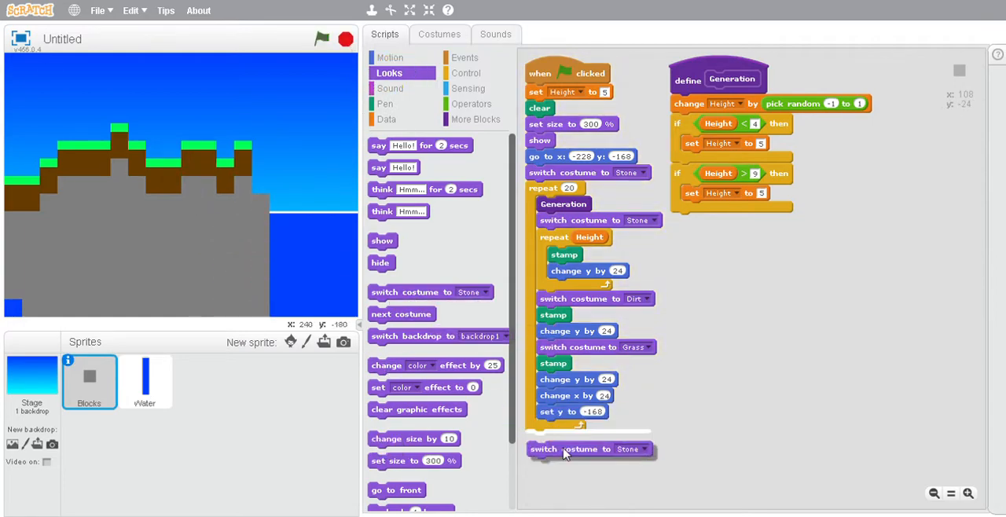
left_click(390, 57)
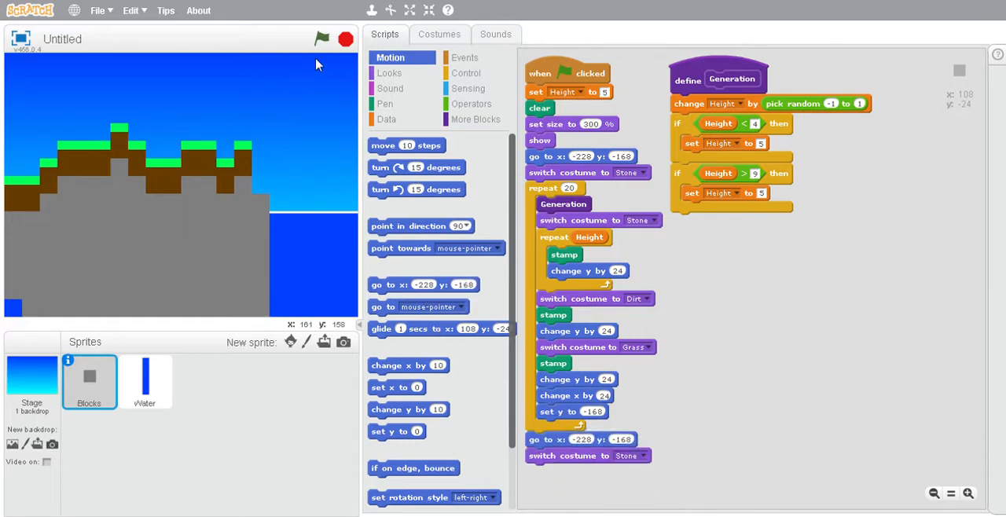
left_click(321, 37)
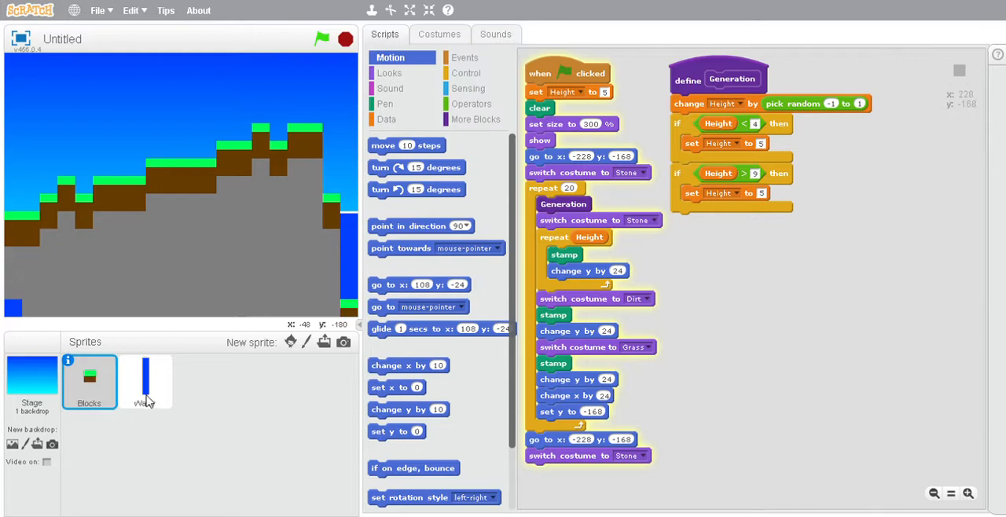
Step: Run the Water sprite's script, stop it, and bring up its costume editor
left_click(146, 381)
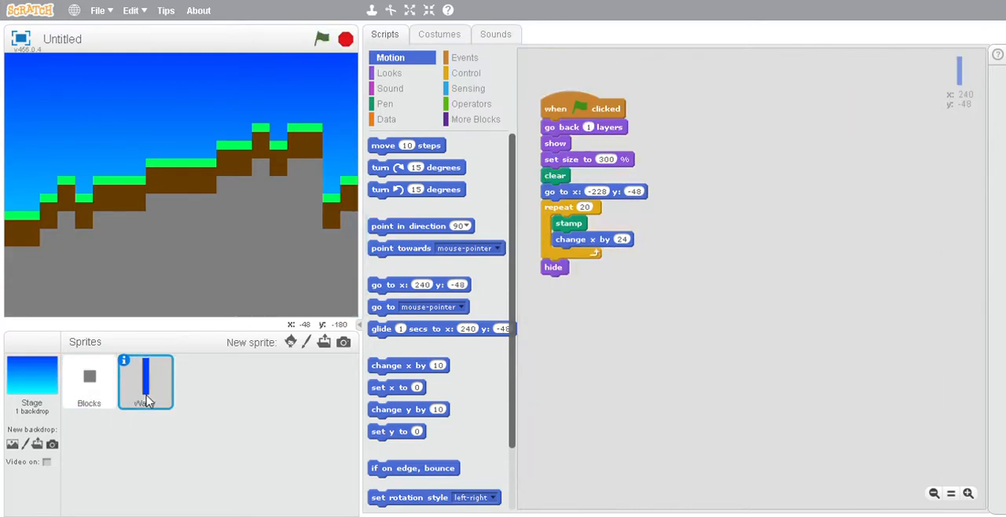
left_click(322, 38)
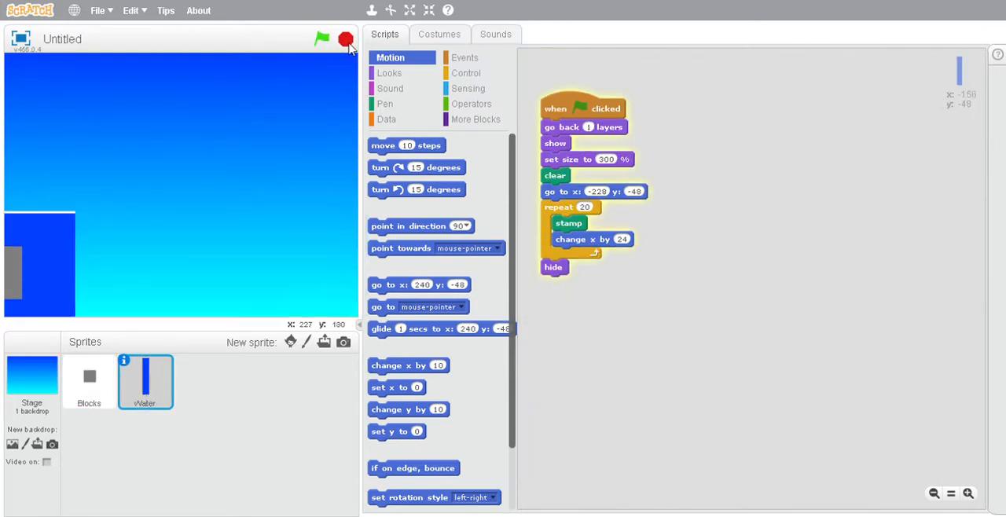
left_click(321, 39)
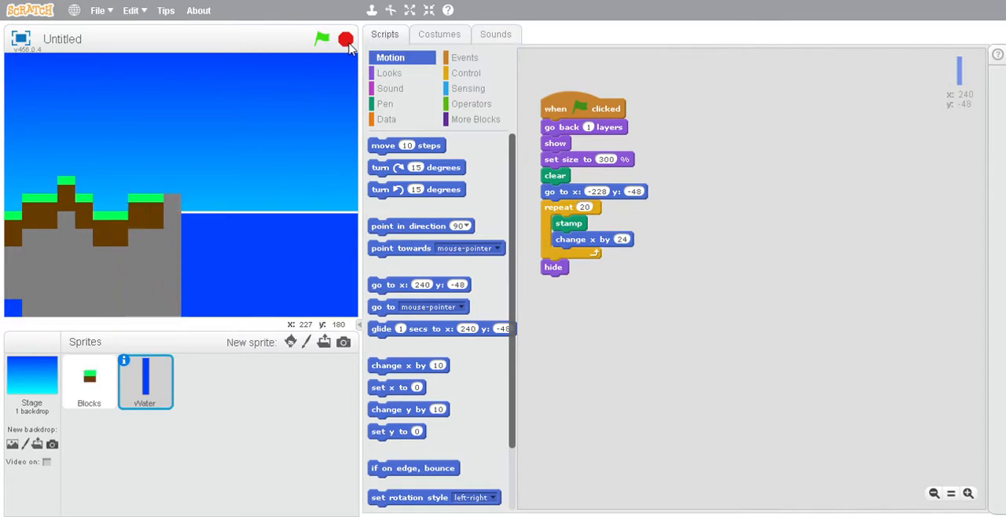
left_click(439, 34)
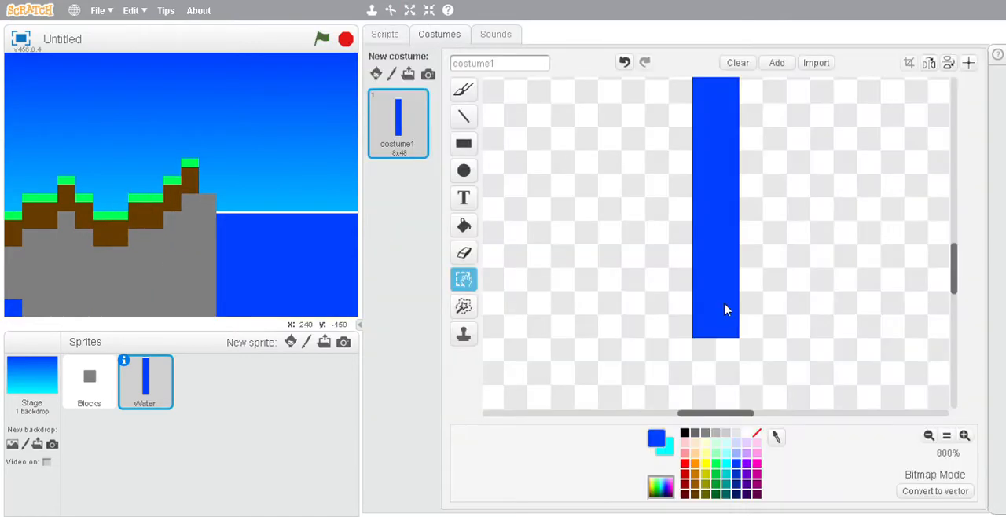
Step: Stamp a copy of the Water strip's bottom square just below it and return to its script
left_click(463, 334)
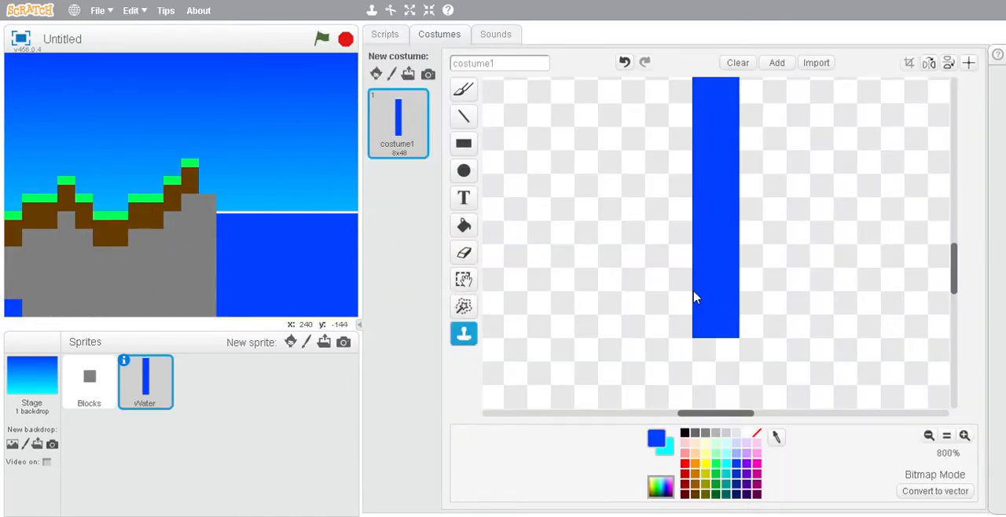
left_click_drag(692, 297, 743, 354)
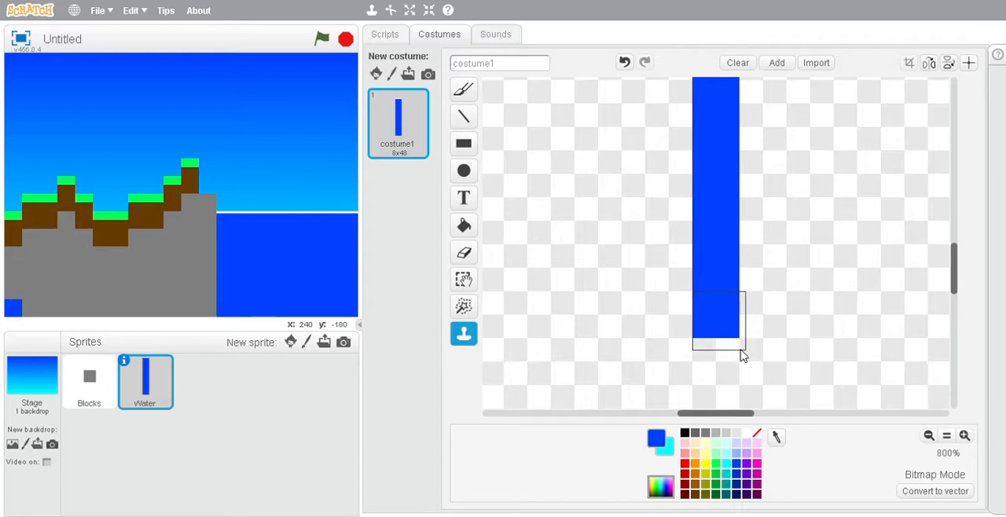
left_click(464, 280)
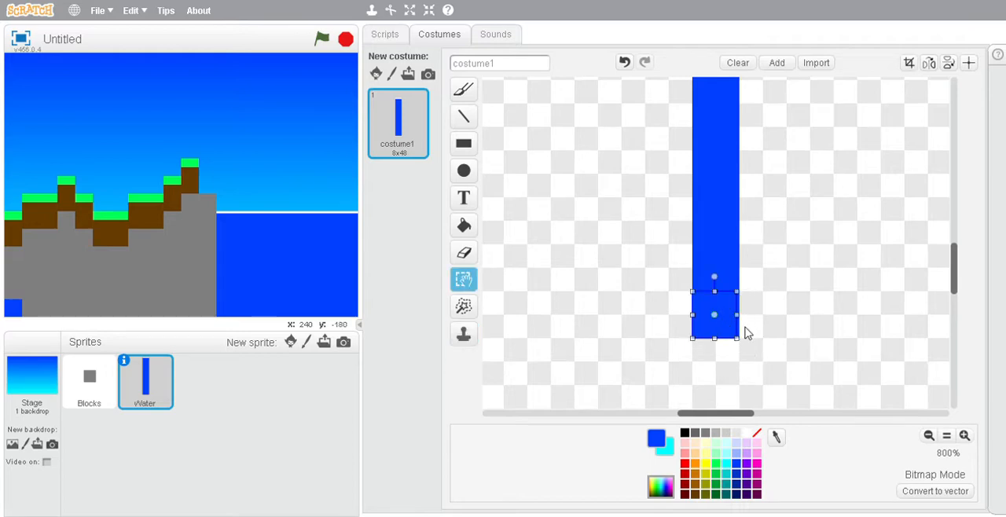
left_click(463, 334)
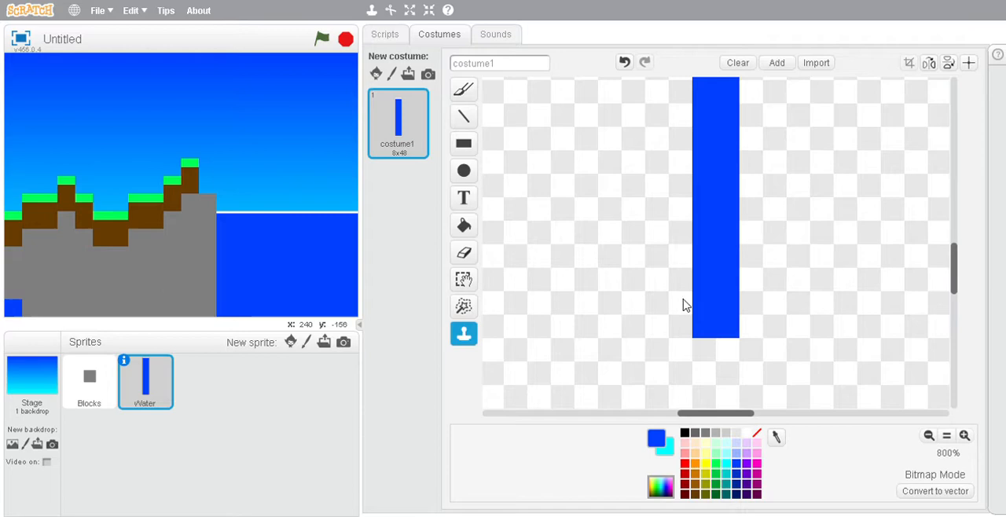
mouse_move(693, 297)
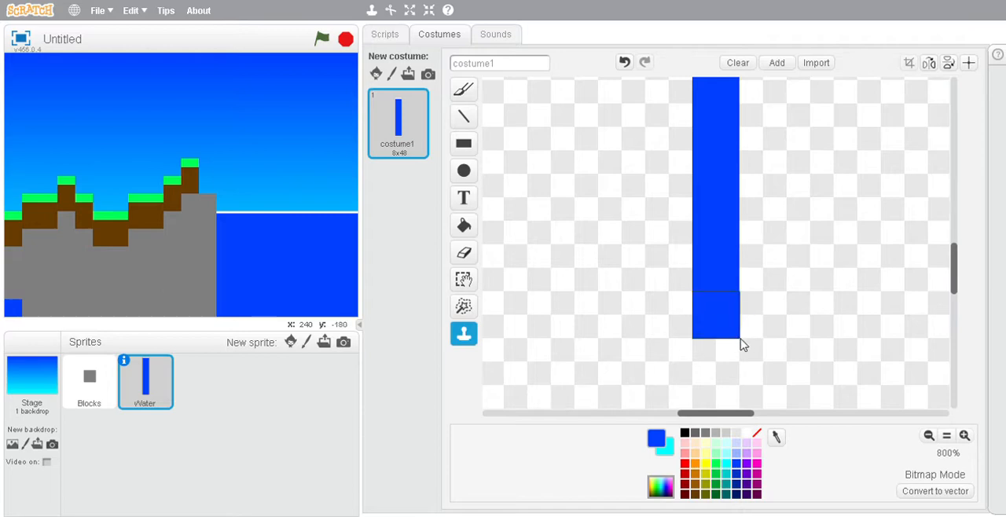
left_click(463, 279)
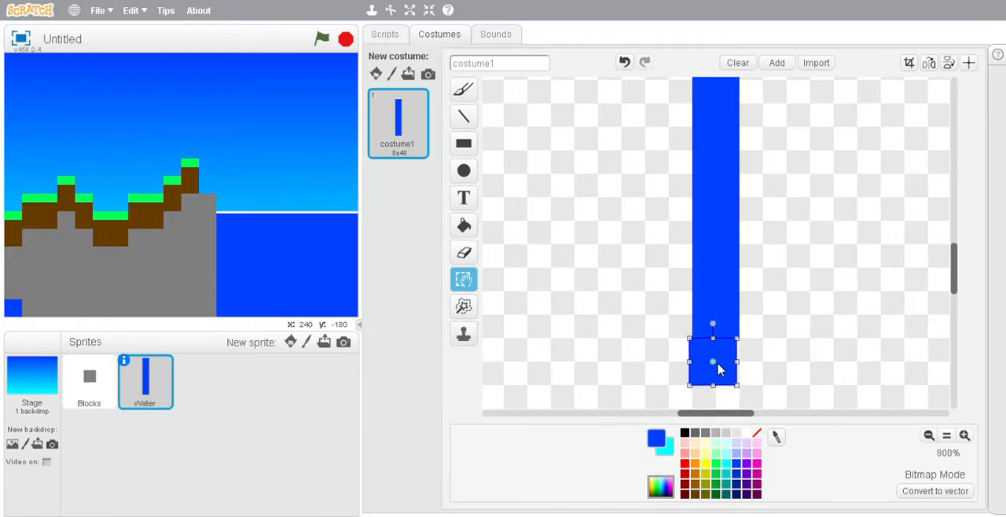
left_click(385, 34)
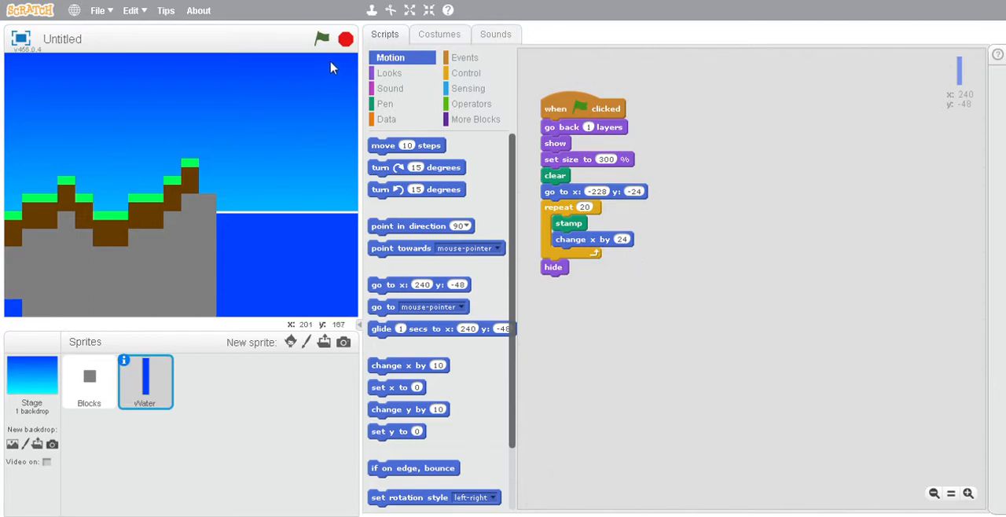
Step: Run the project a few times with the green flag to test the water generation
left_click(322, 38)
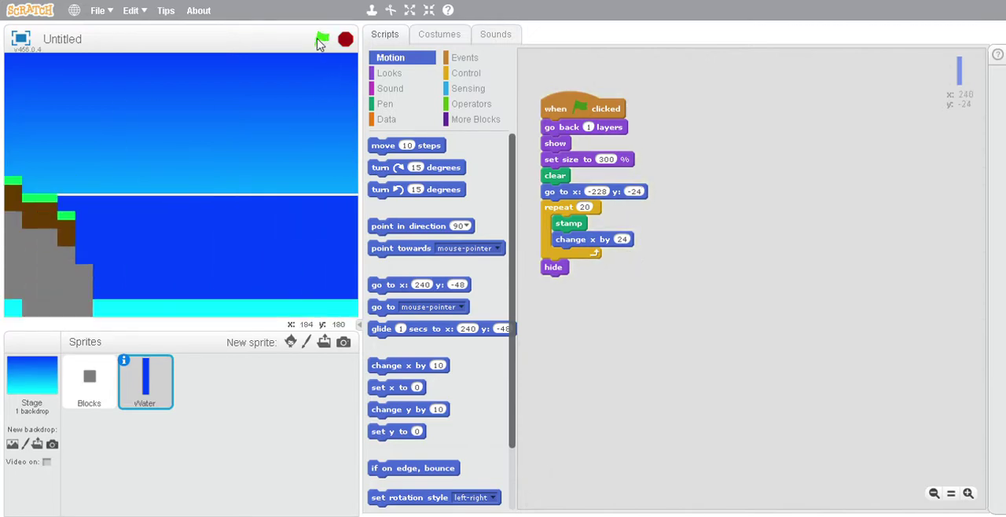
left_click(321, 38)
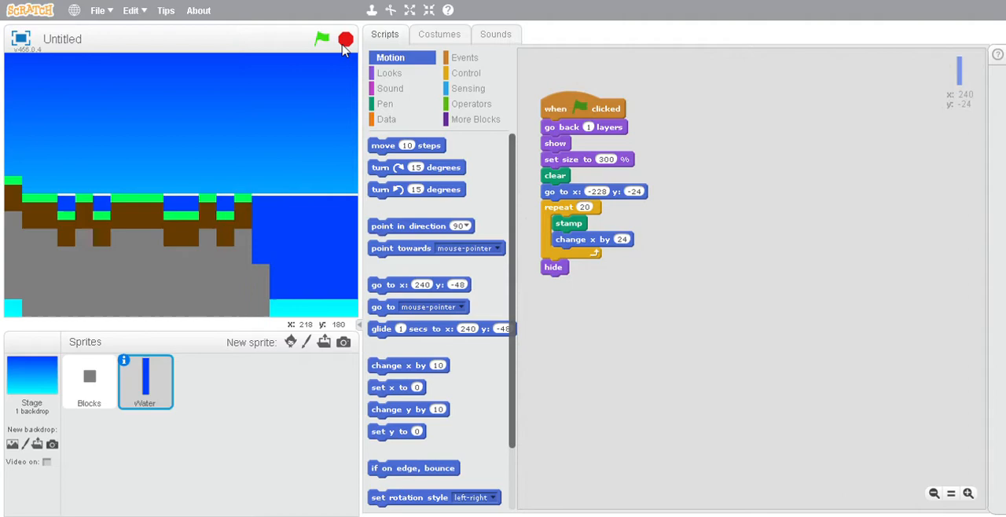
left_click(321, 39)
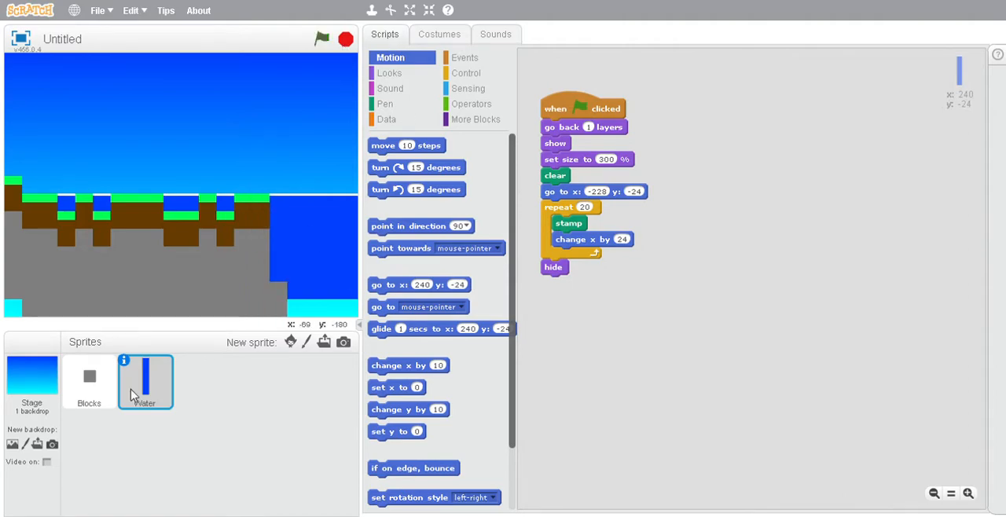
left_click(322, 39)
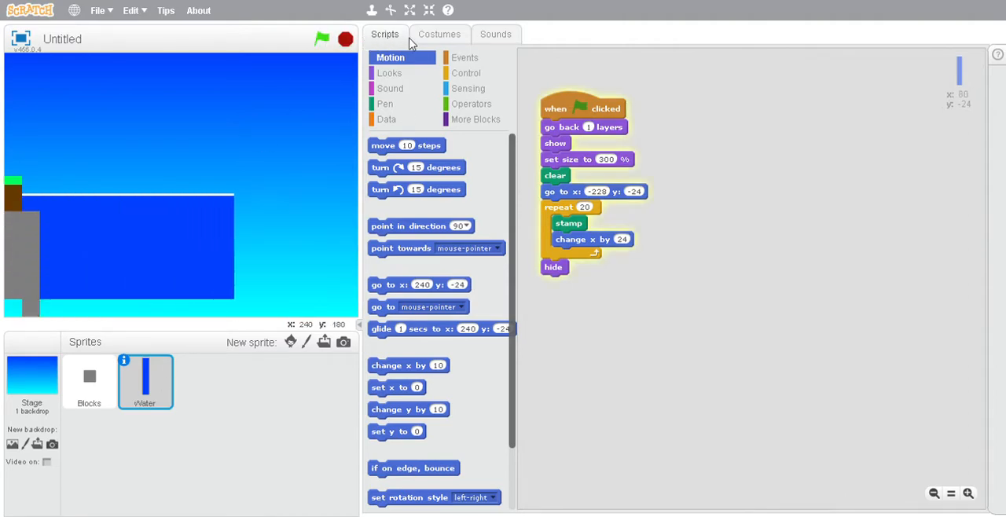
Step: Stamp one extra square under the Water strip costume, making it 8×56, and return to its script
left_click(439, 34)
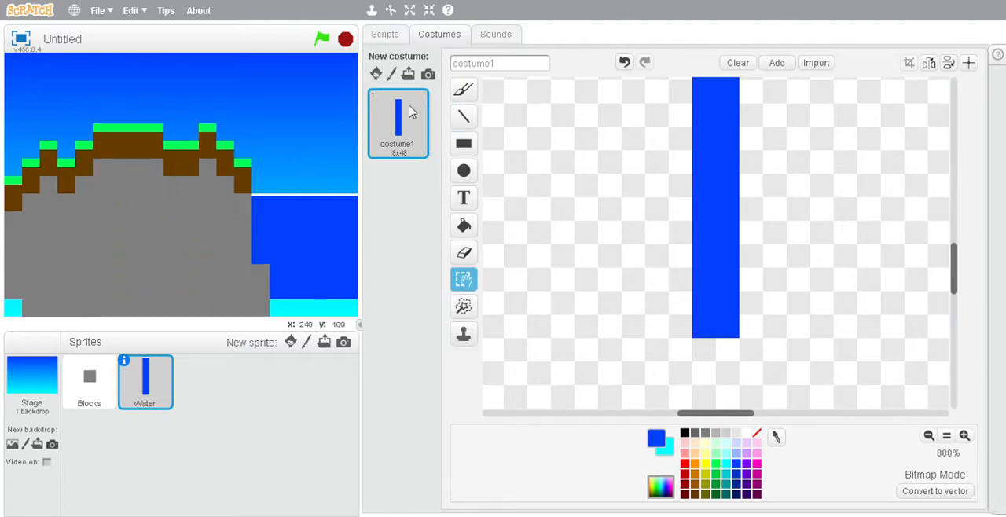
left_click(322, 38)
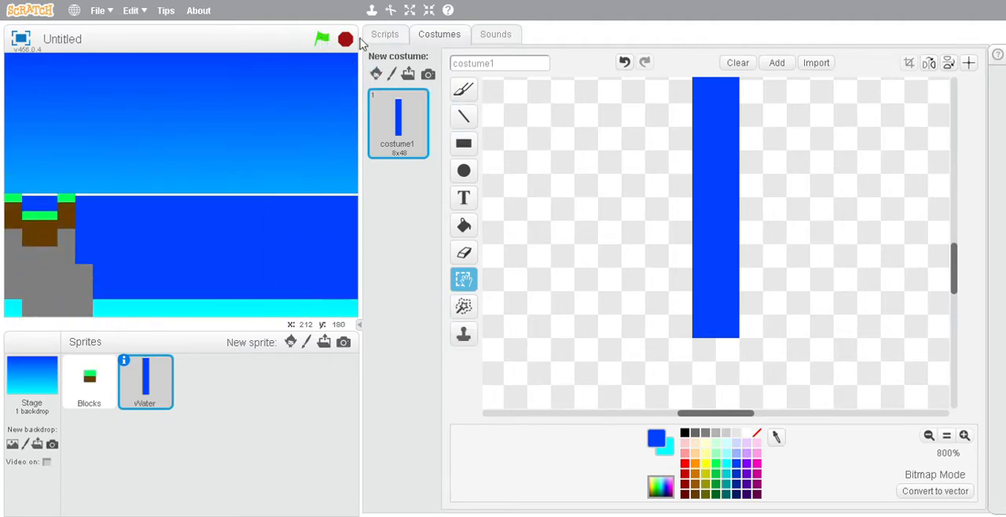
left_click(464, 334)
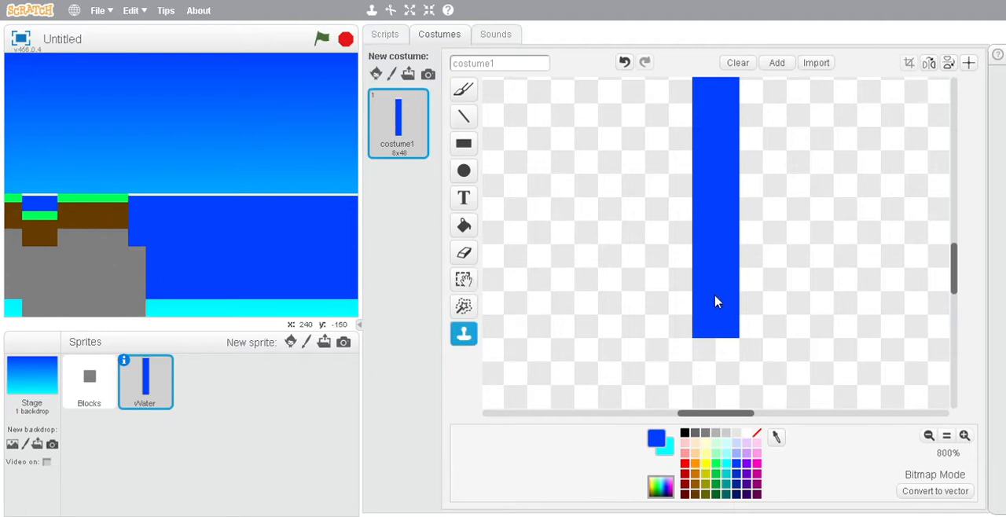
mouse_move(696, 299)
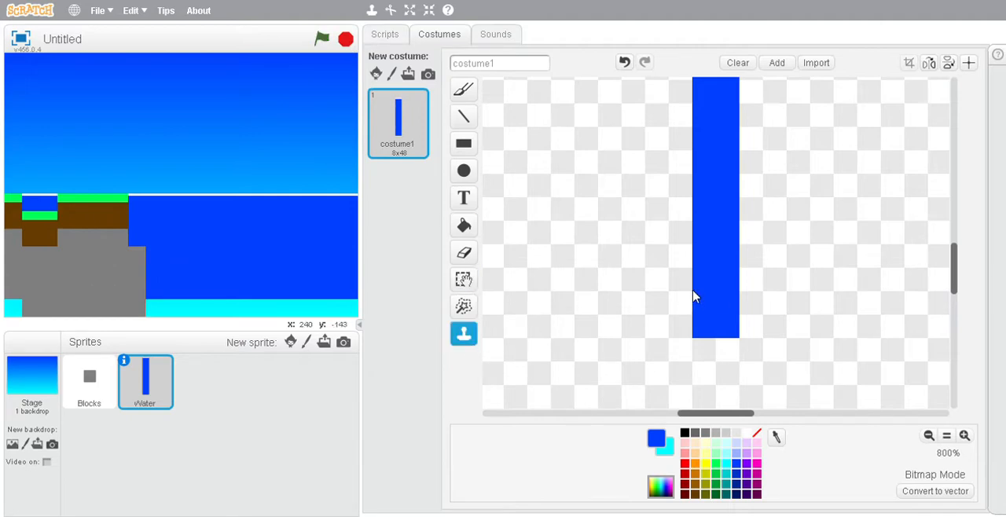
left_click(463, 279)
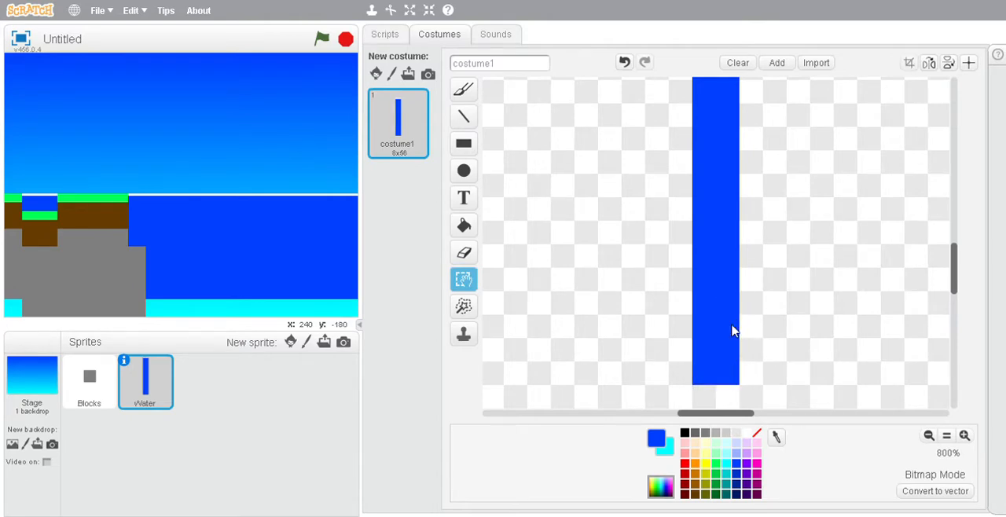
left_click(322, 38)
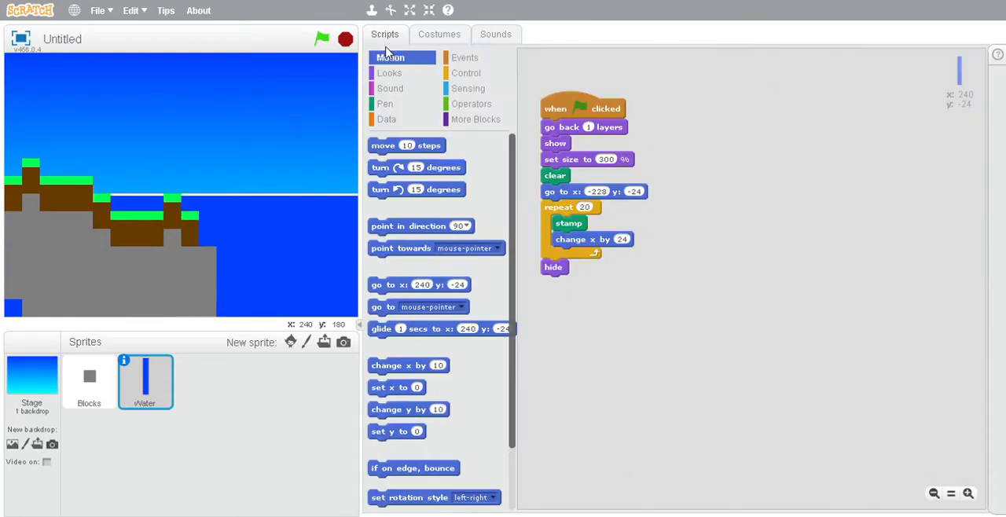
Step: Set the Generation block to reset Height to 4 when below 3, regenerating terrain with ponds to check
left_click(321, 38)
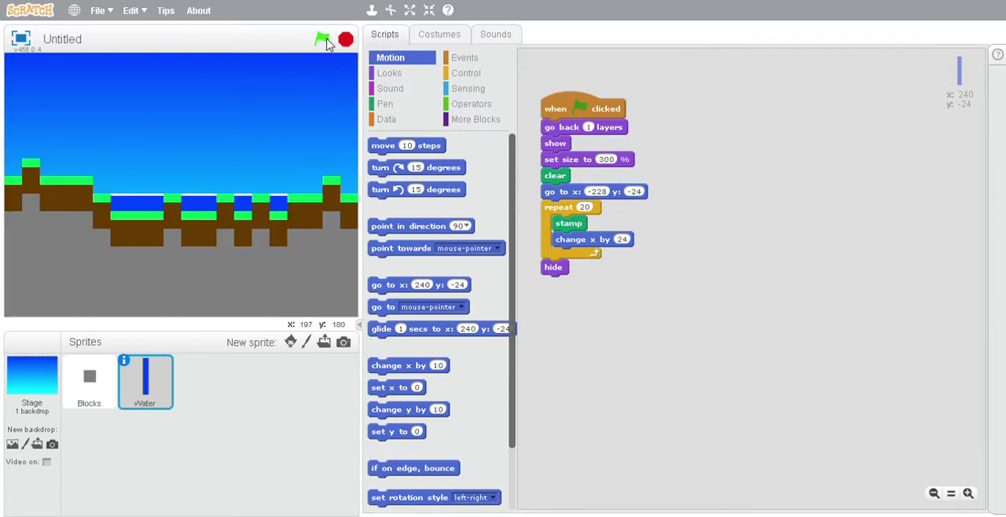
left_click(322, 39)
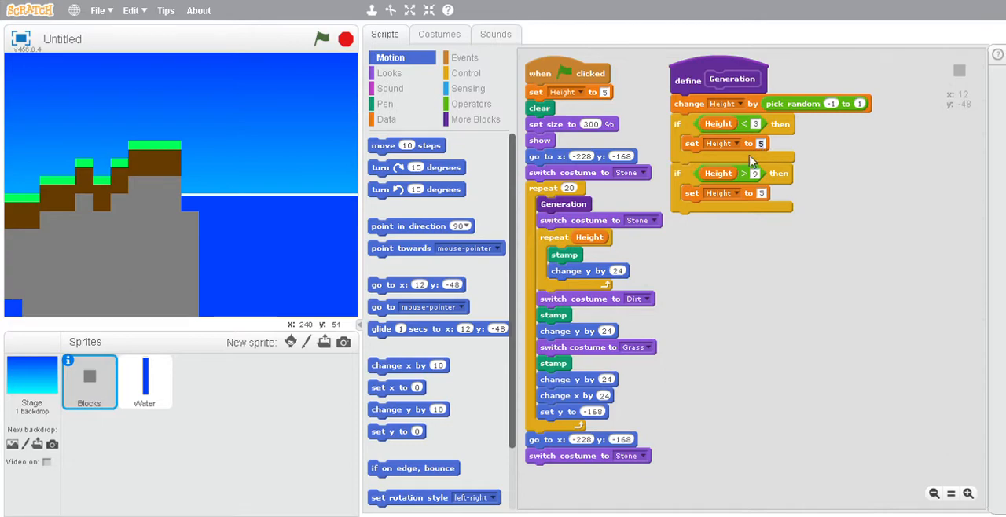
left_click(322, 39)
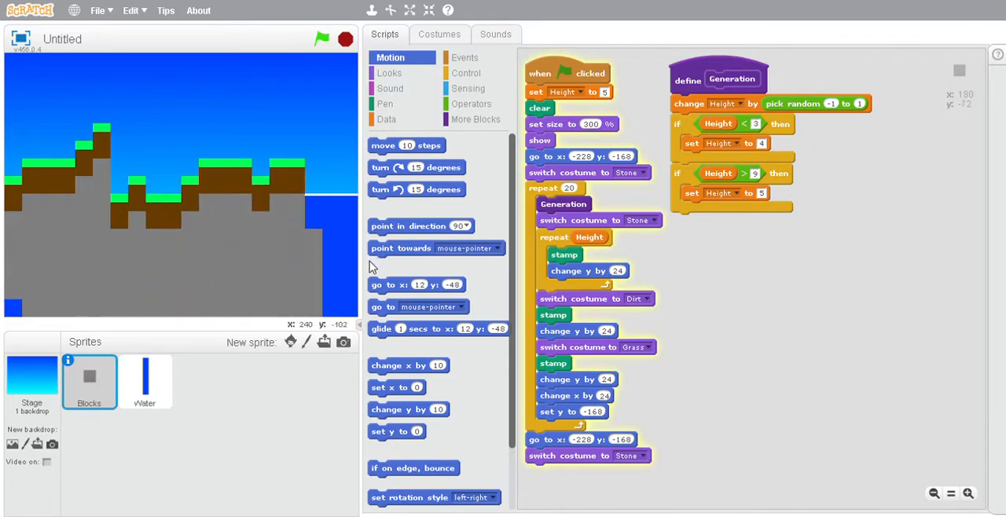
left_click(321, 39)
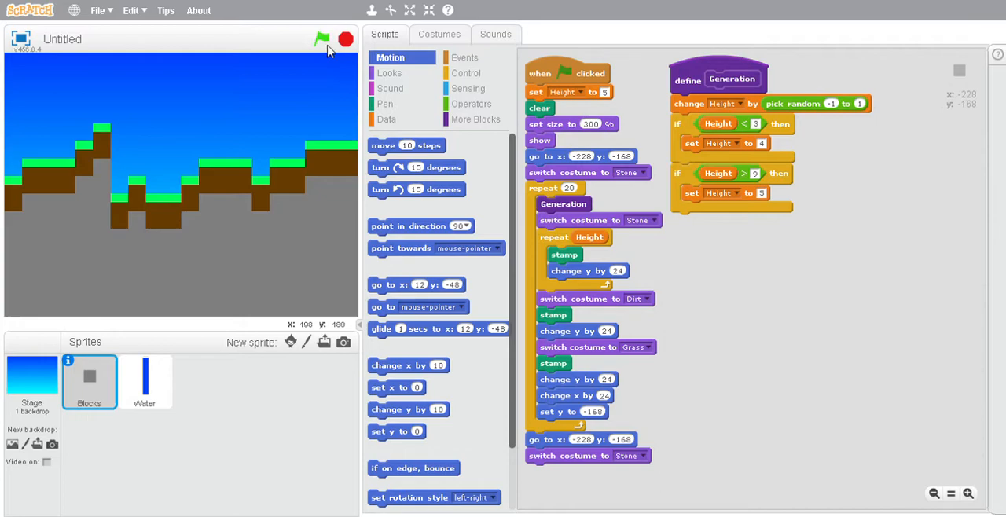
left_click(438, 33)
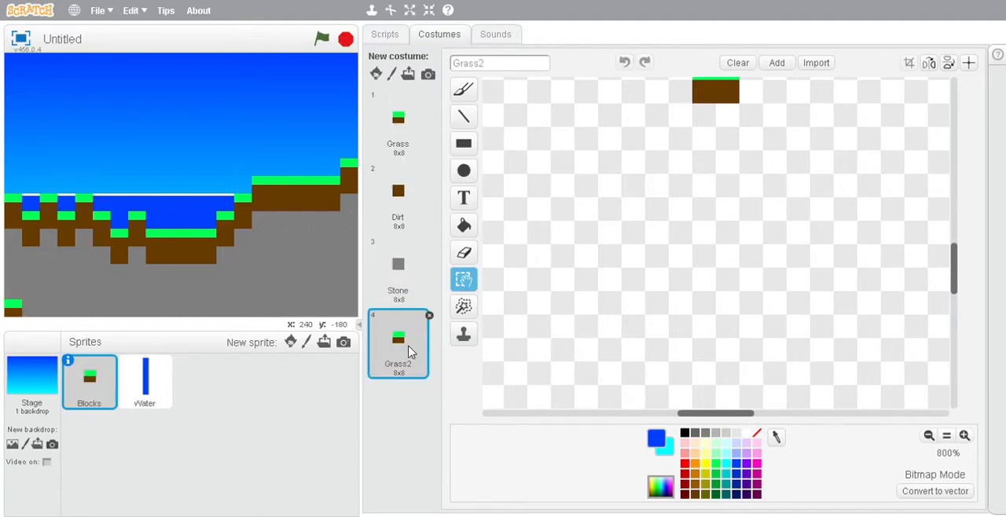
Step: Move the two duplicated grass costumes to positions 2 and 3, right after Grass
left_click_drag(398, 346, 398, 197)
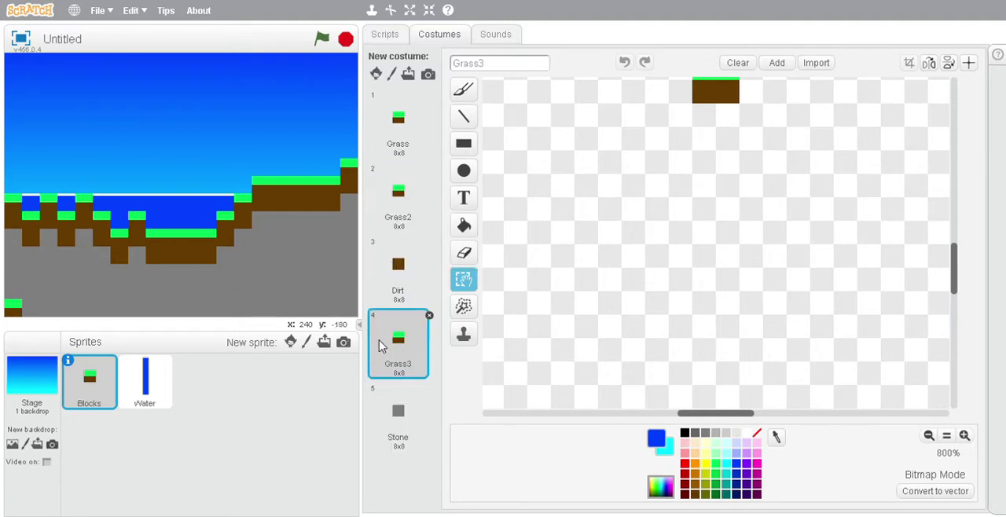
mouse_move(397, 349)
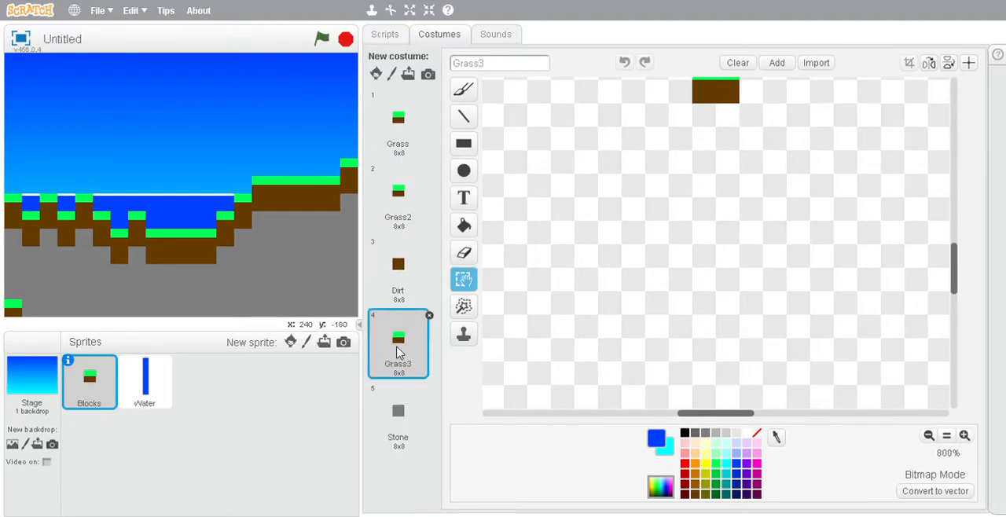
left_click_drag(398, 343, 398, 197)
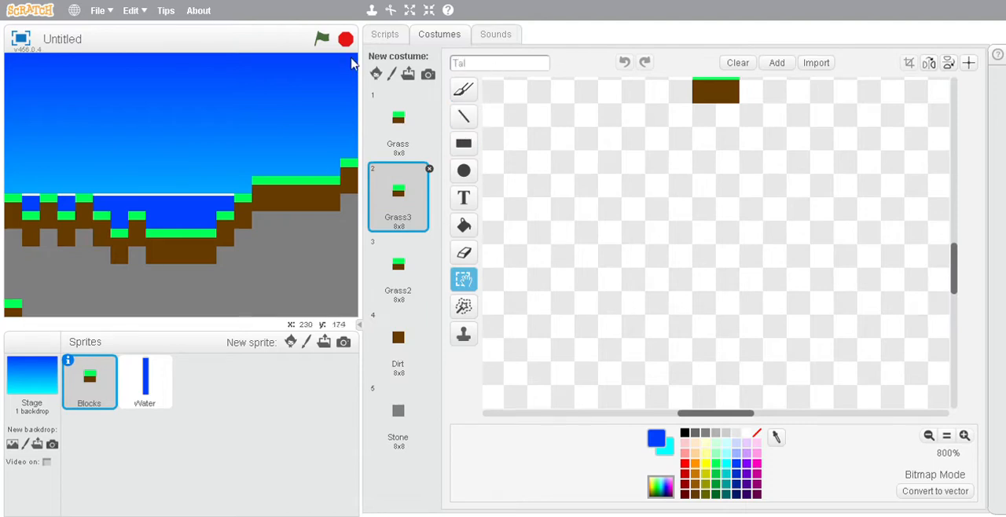
Step: Rename the two grass copies to 'Tall Grass 1' and 'Tall Grass'
type("Tall Grass 1")
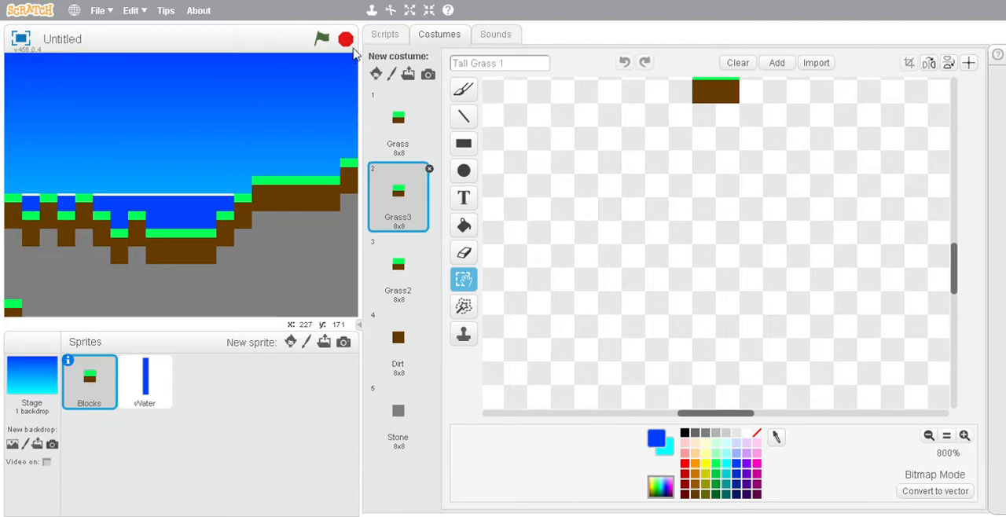
left_click(397, 267)
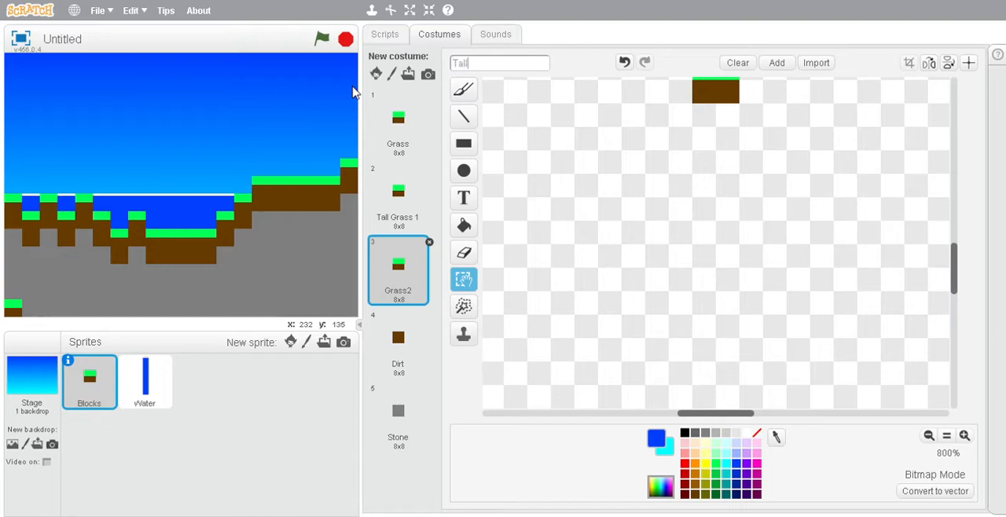
type("Tall Grass")
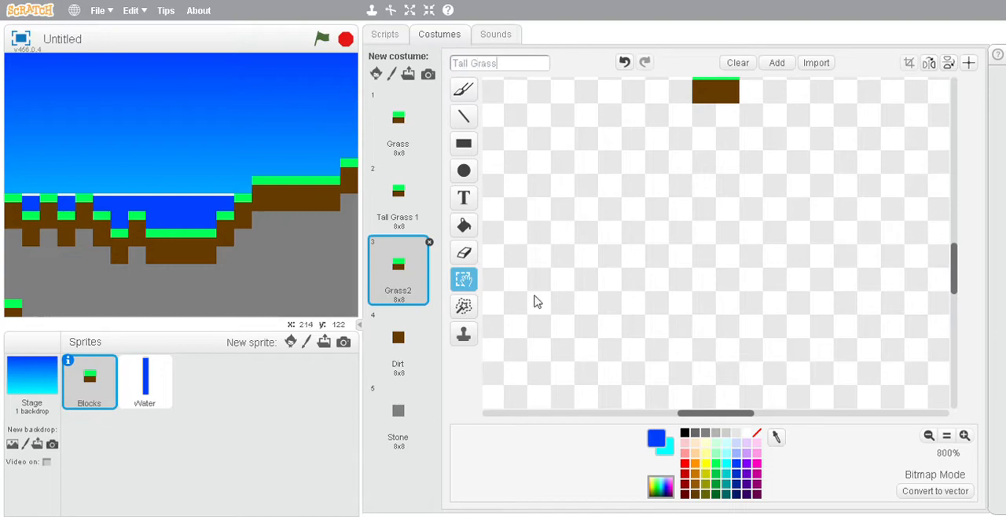
left_click(965, 436)
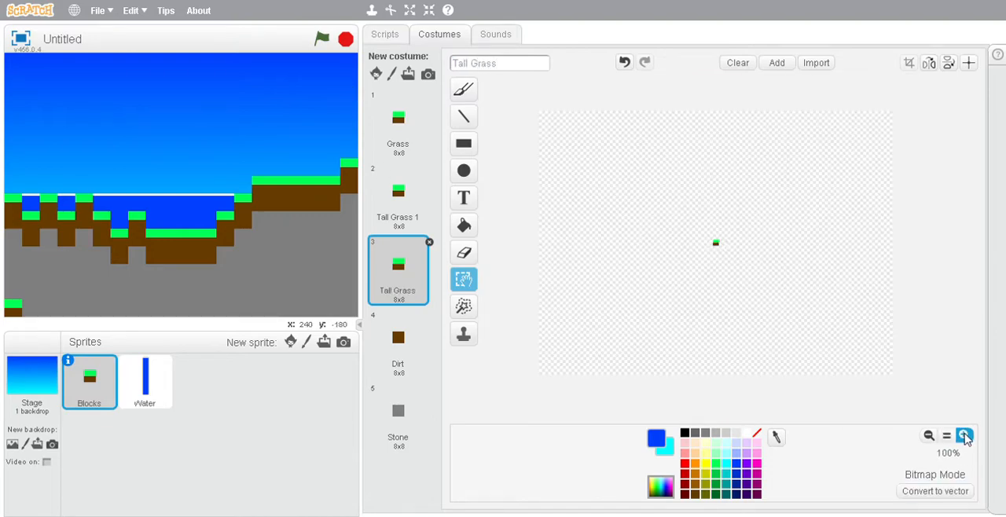
Step: At 1600% zoom, paint two dark green blades above the grass on the Tall Grass costume
left_click(965, 436)
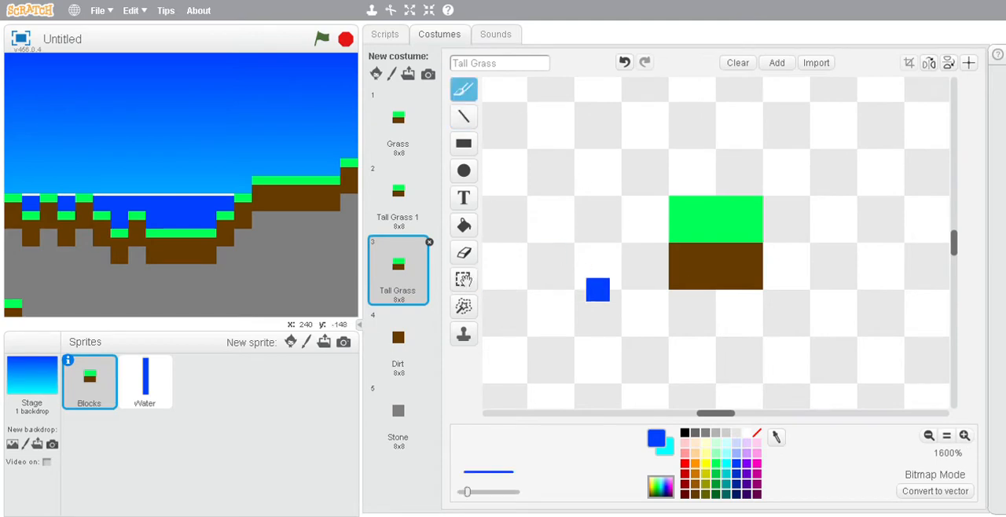
left_click(704, 206)
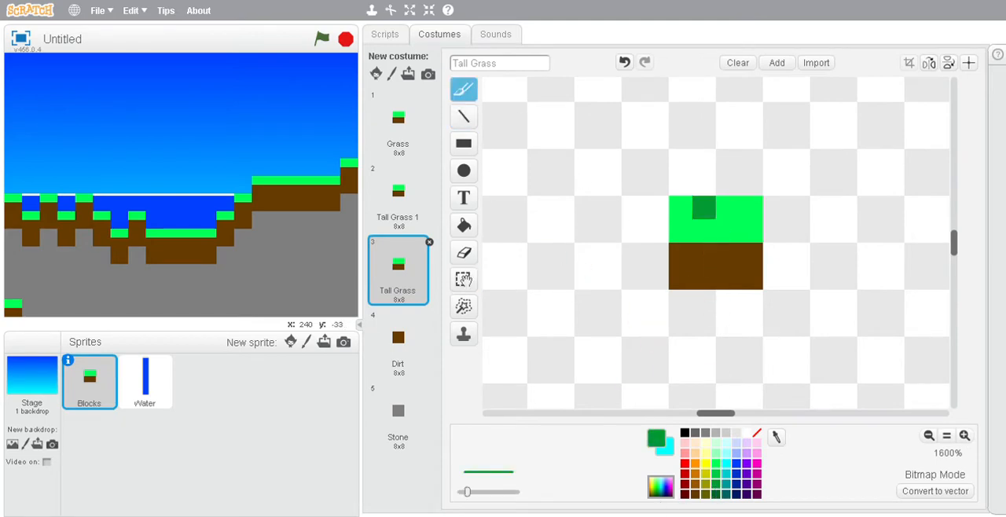
left_click(701, 169)
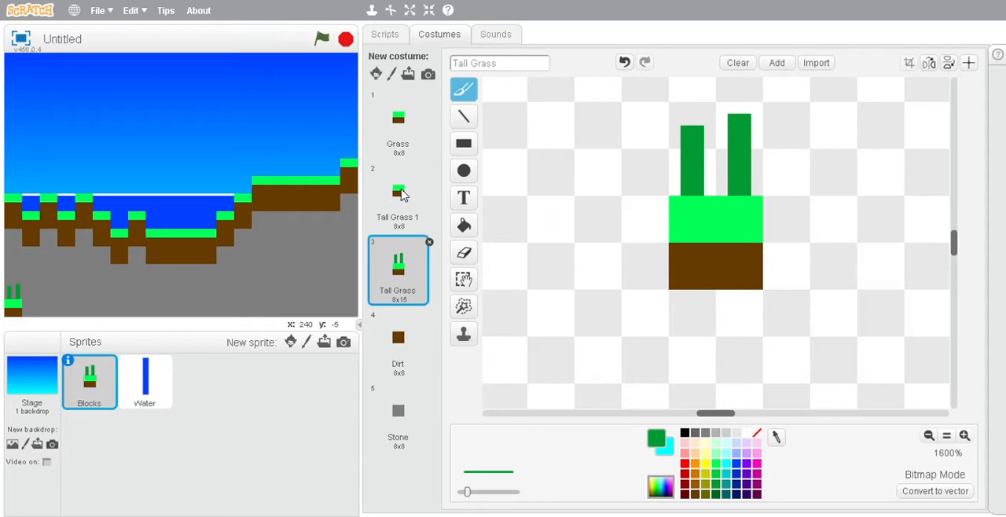
Step: Paint matching dark green blades on Tall Grass 1, erase stray pixels, and return to the Blocks scripts
left_click(398, 197)
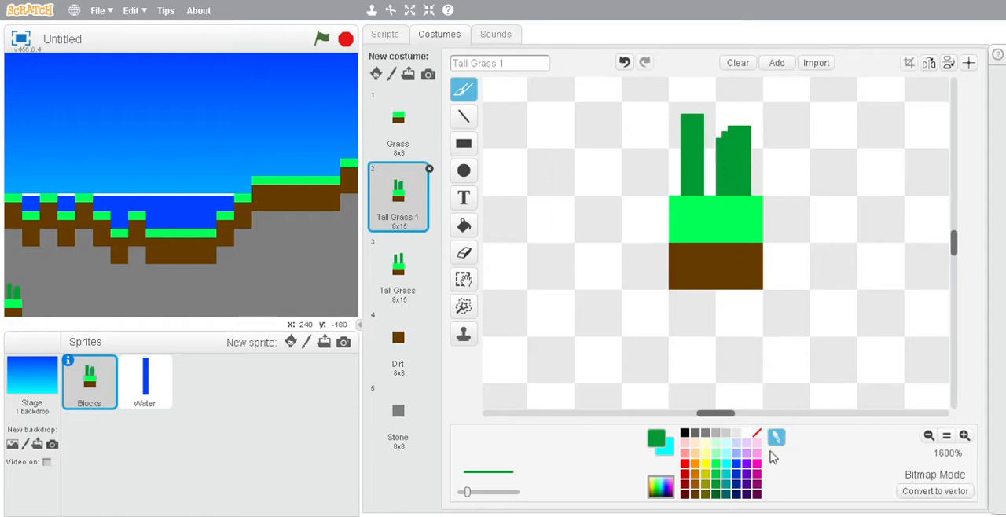
left_click(727, 149)
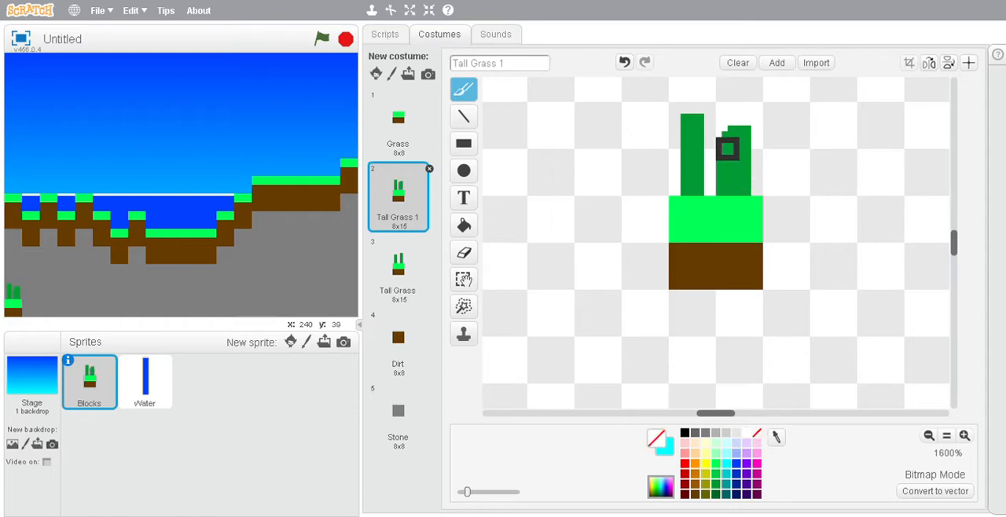
left_click(727, 149)
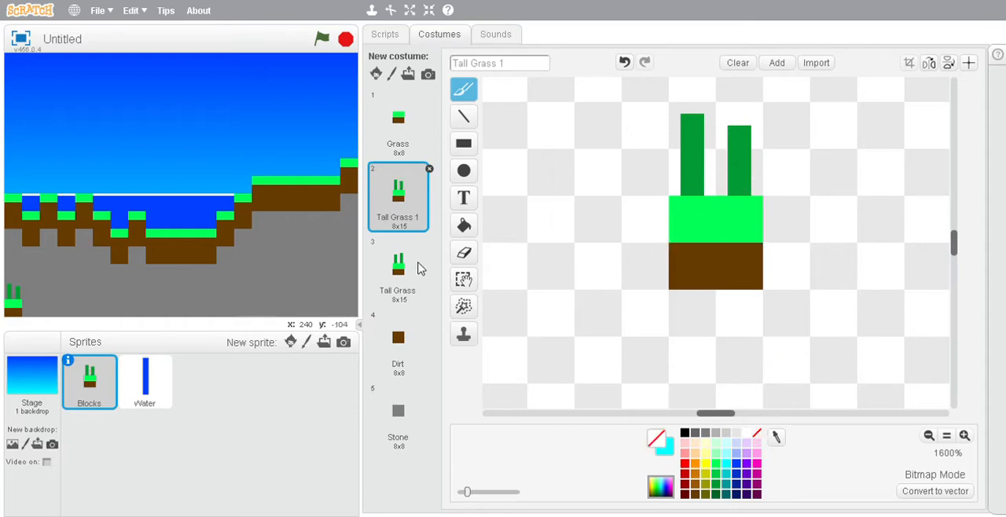
left_click(384, 33)
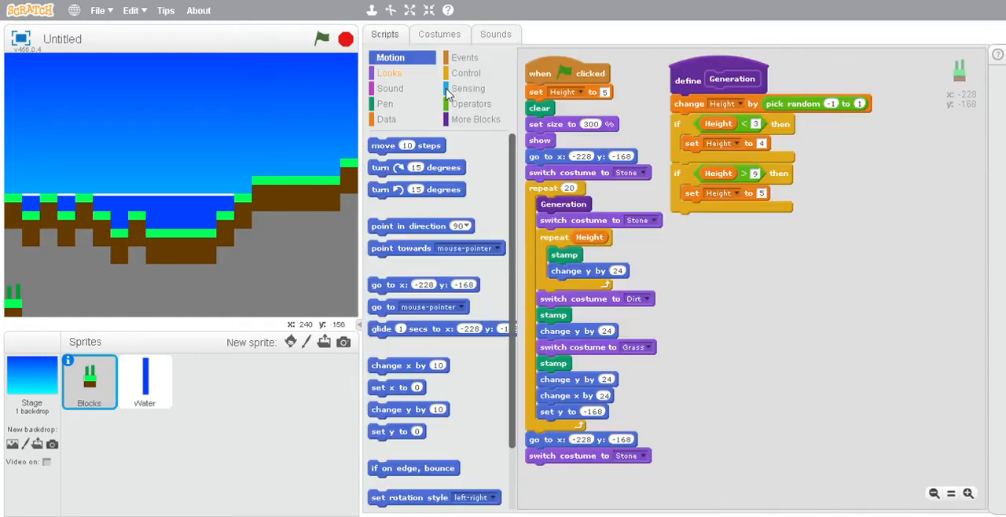
Step: Make the grass layer switch to a random costume from 1 to 3
left_click(470, 103)
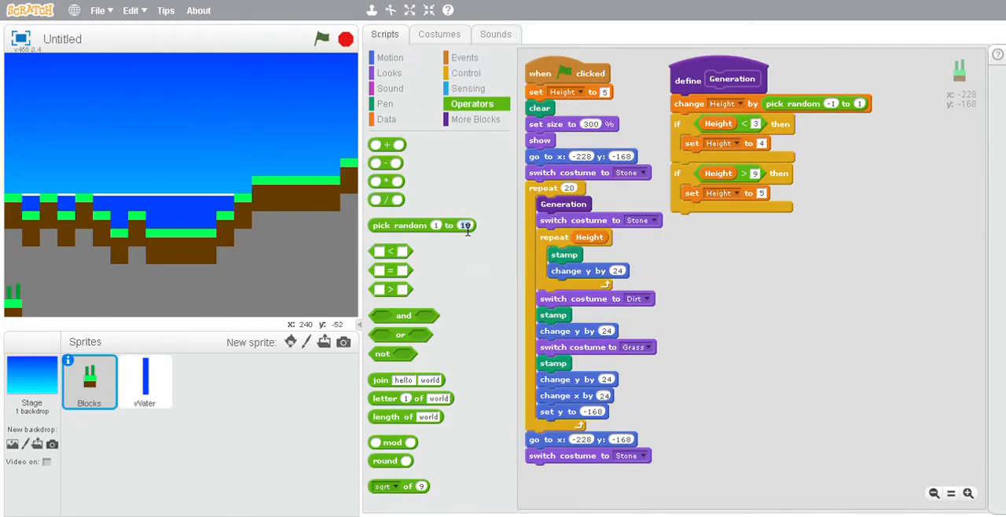
left_click_drag(422, 224, 684, 331)
type("3")
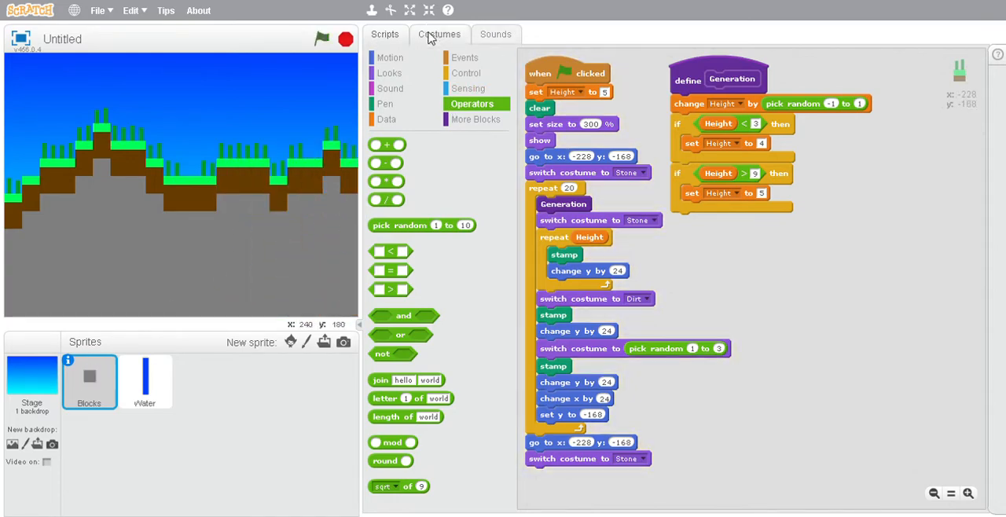
Step: Paint a red flower on Tall Grass and a blue flower on Tall Grass 1, then regenerate the terrain
left_click(439, 34)
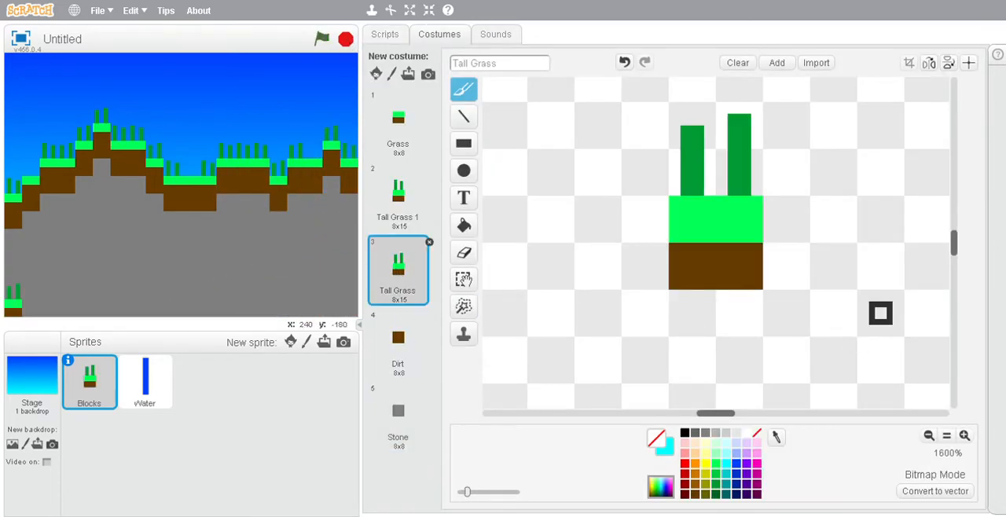
left_click(692, 472)
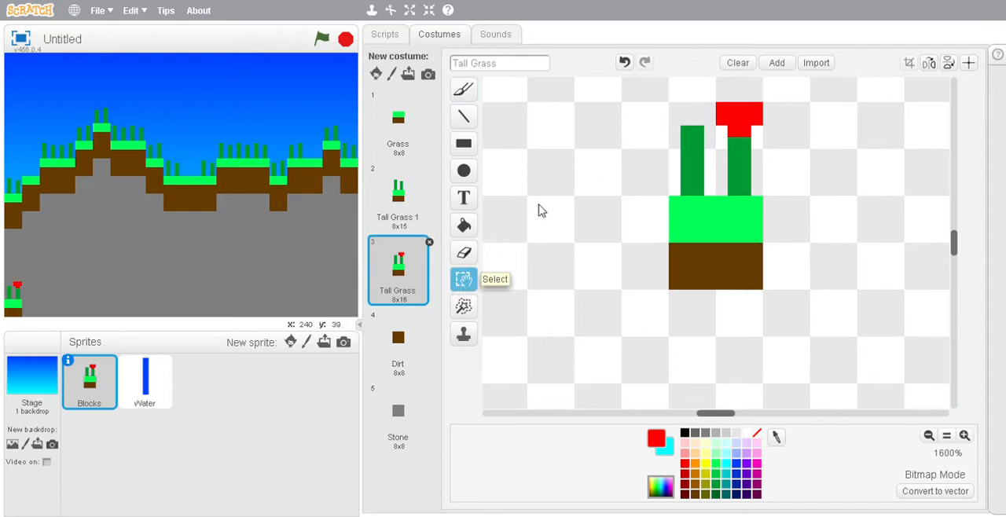
left_click(463, 89)
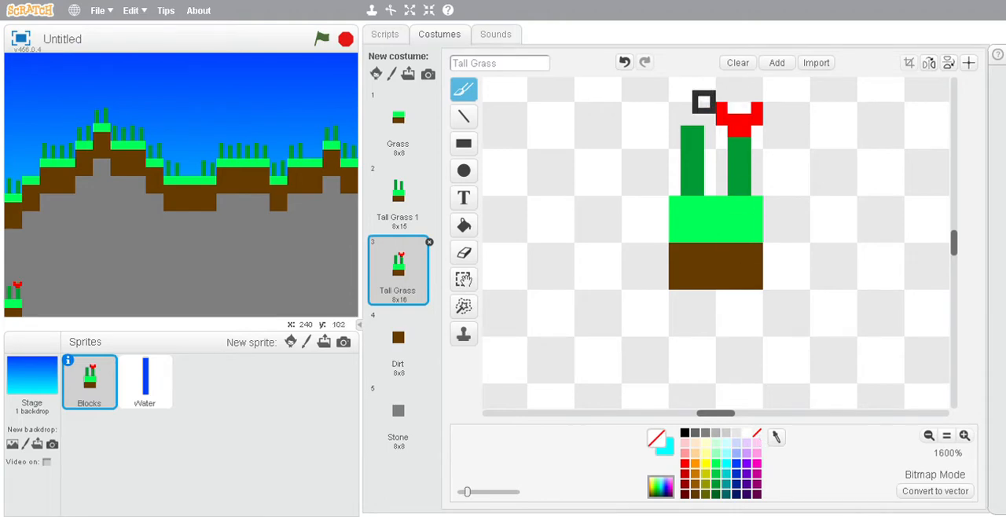
left_click(398, 197)
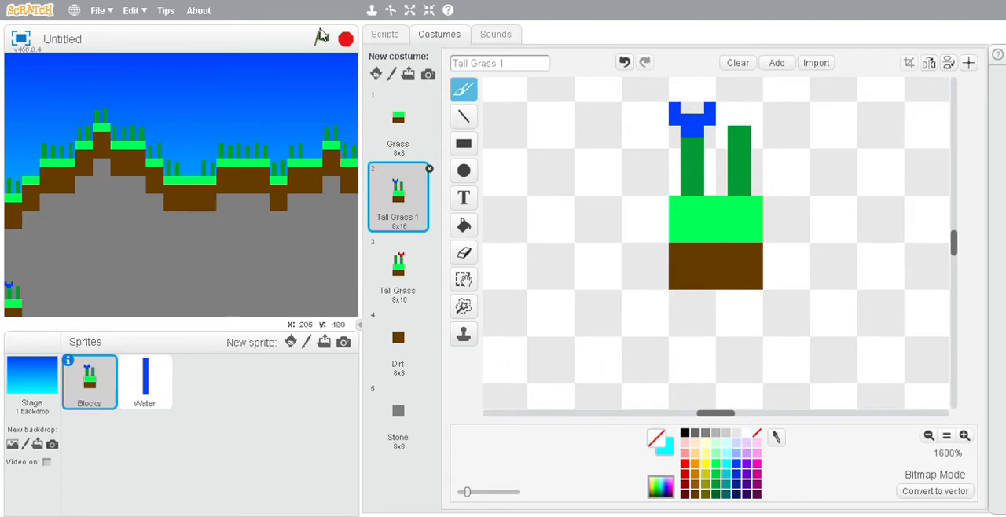
left_click(384, 34)
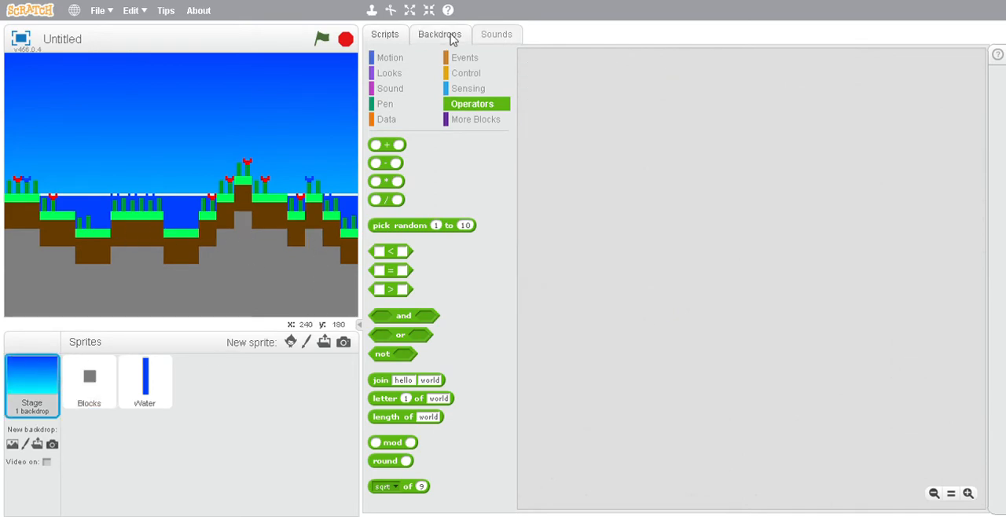
Step: Draw a yellow sun with a white-yellow radial gradient top-left on the backdrop, then select the Blocks sprite
left_click(439, 34)
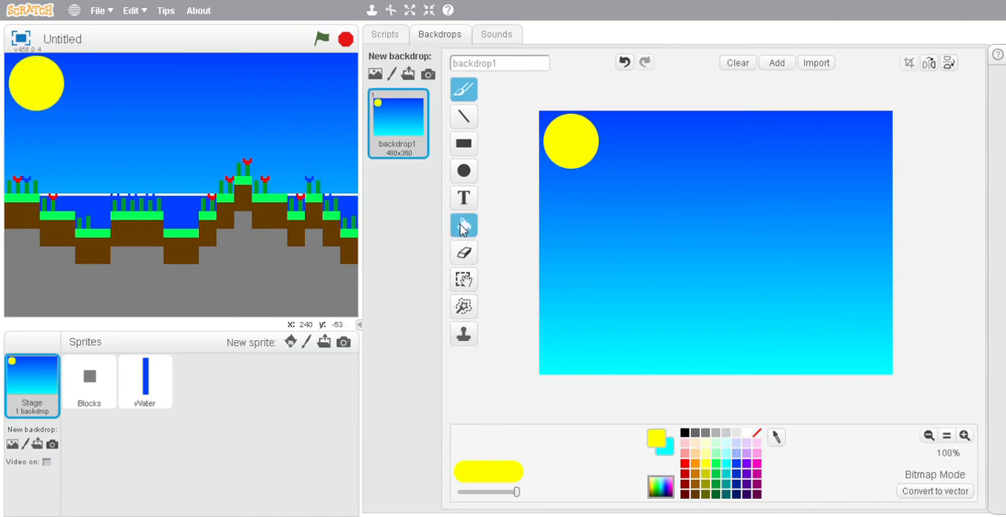
left_click(464, 226)
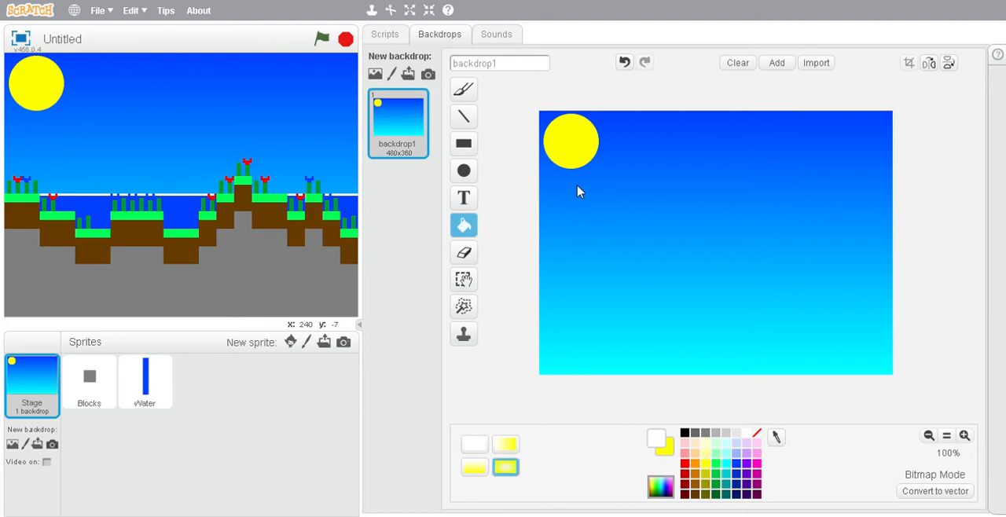
mouse_move(355, 309)
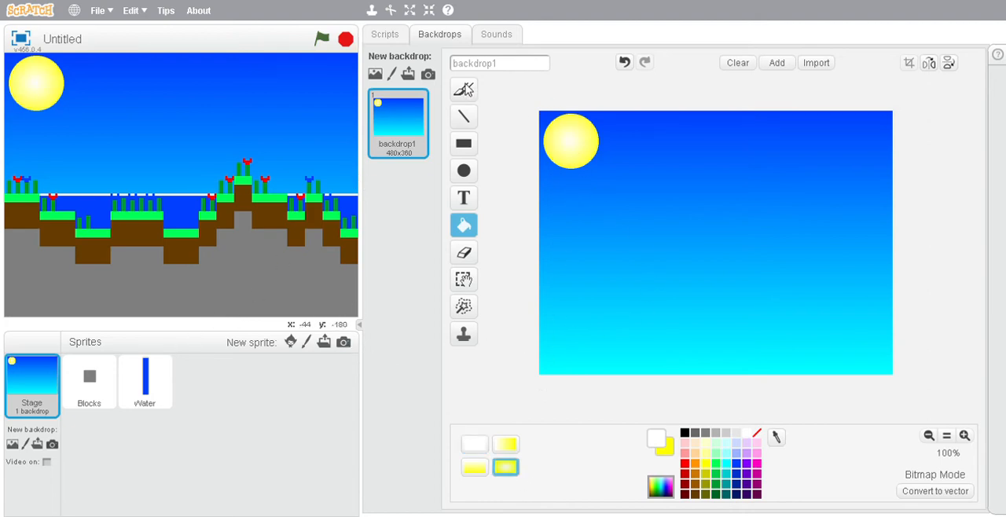
left_click(145, 382)
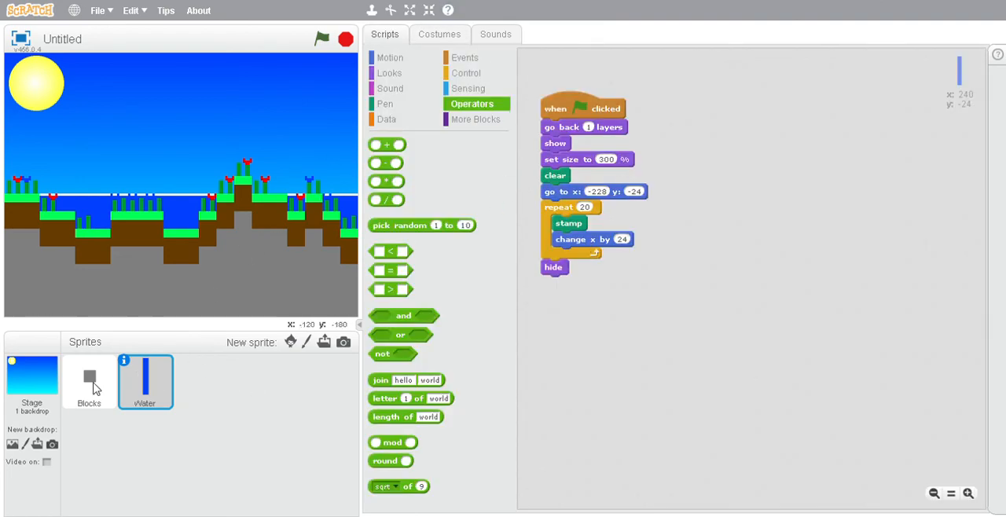
left_click(89, 381)
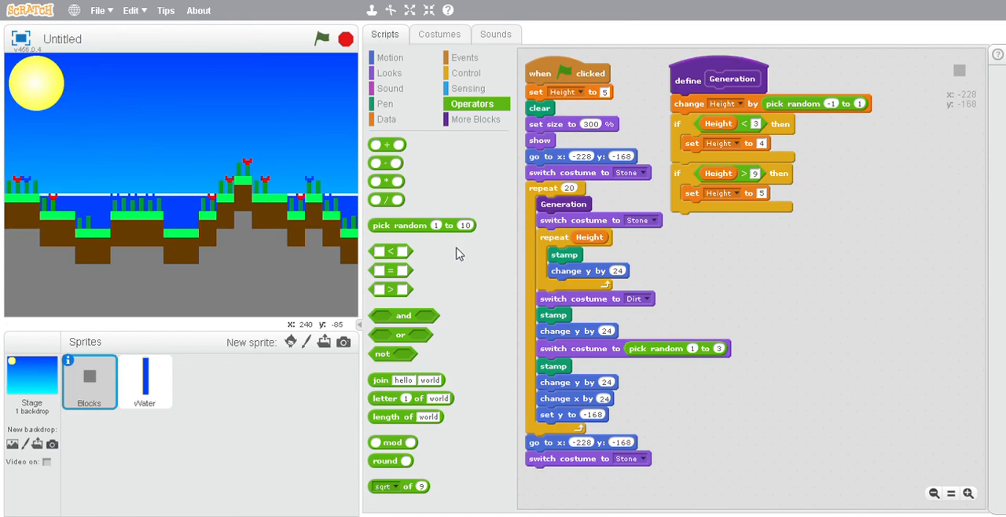